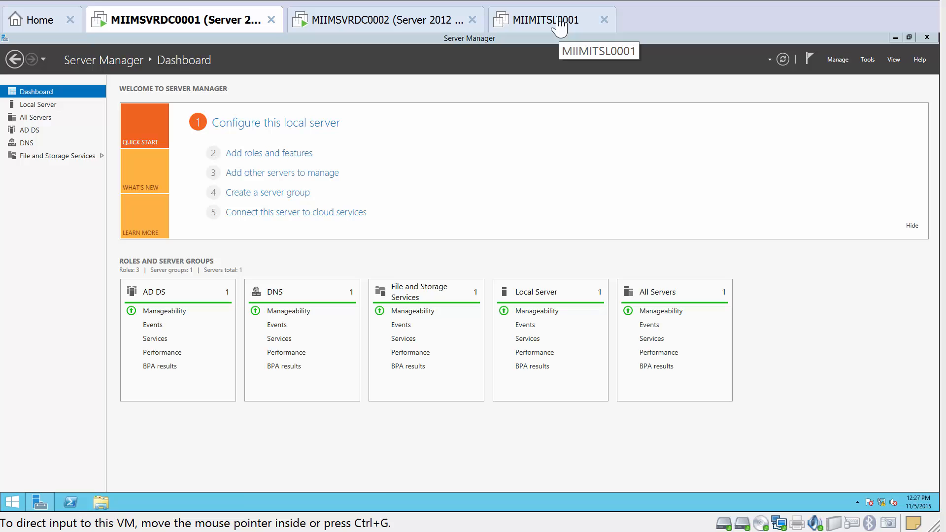
Step: Create a new computer account MIIMITSL0001 in the Computers container of corp.miim.com
click(550, 20)
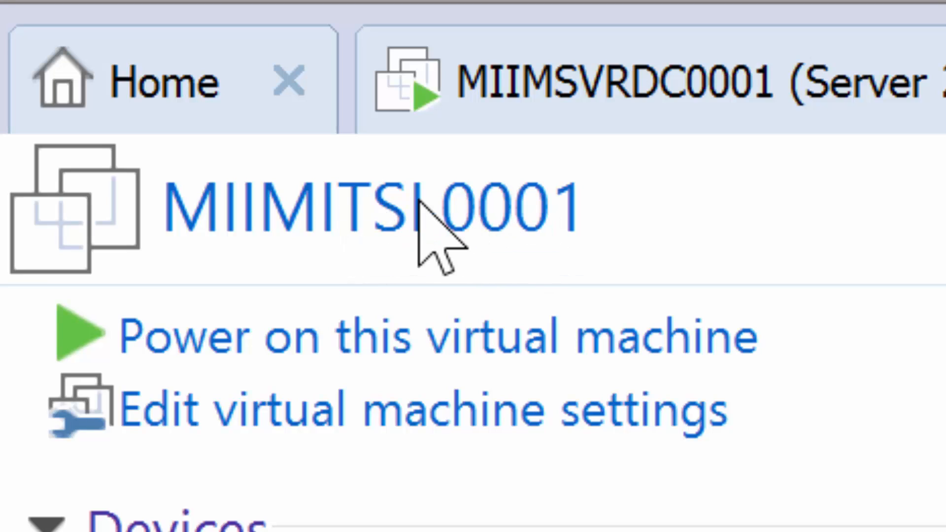
mouse_move(362, 241)
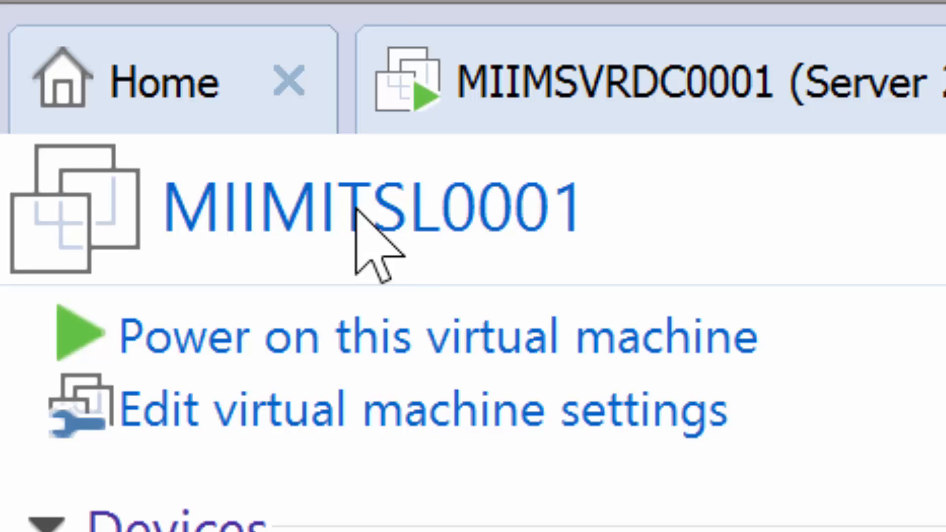
mouse_move(392, 247)
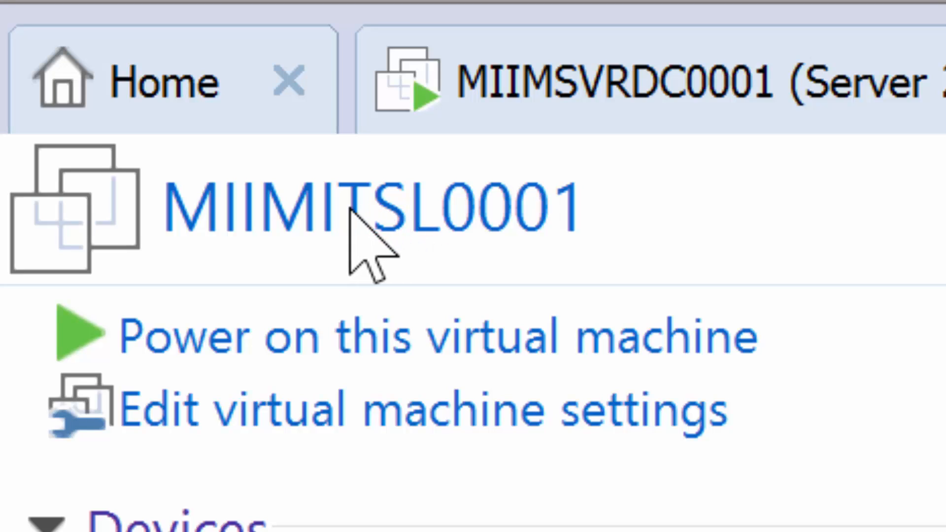
mouse_move(205, 260)
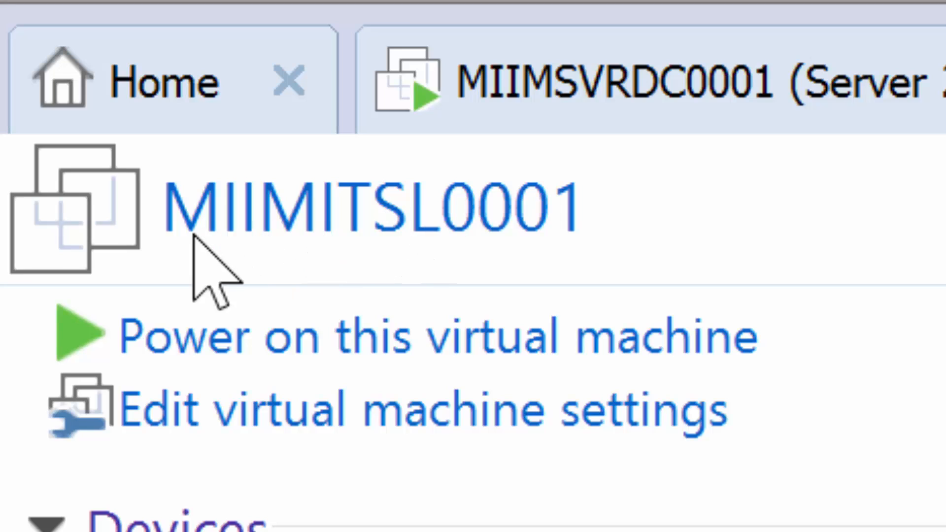
mouse_move(431, 241)
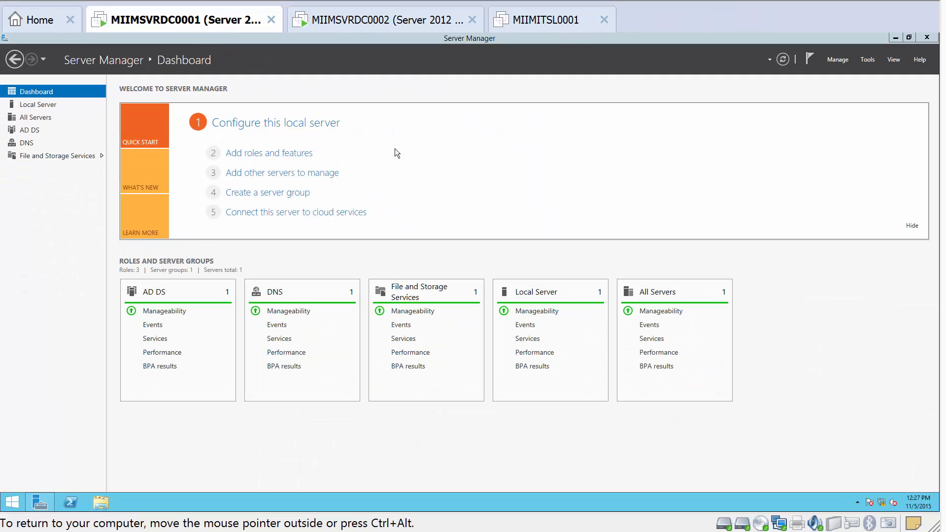
mouse_move(476, 208)
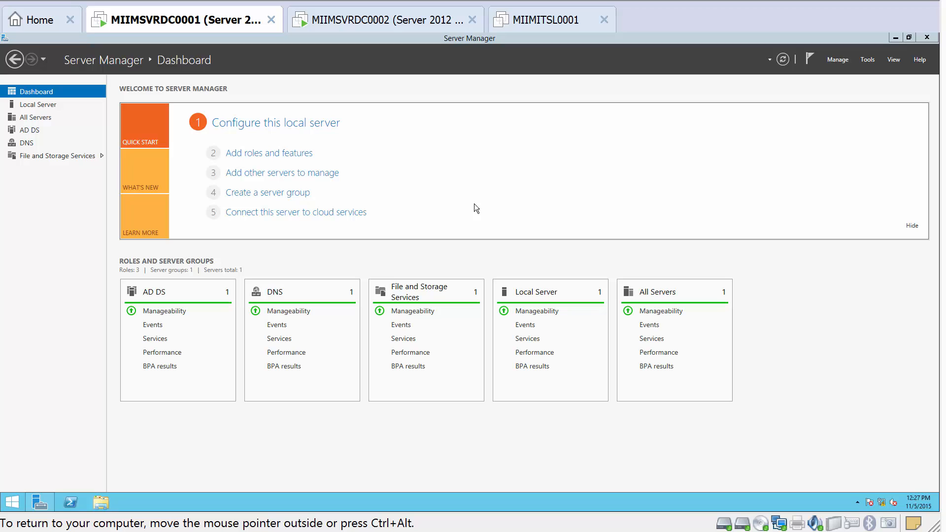
mouse_move(442, 218)
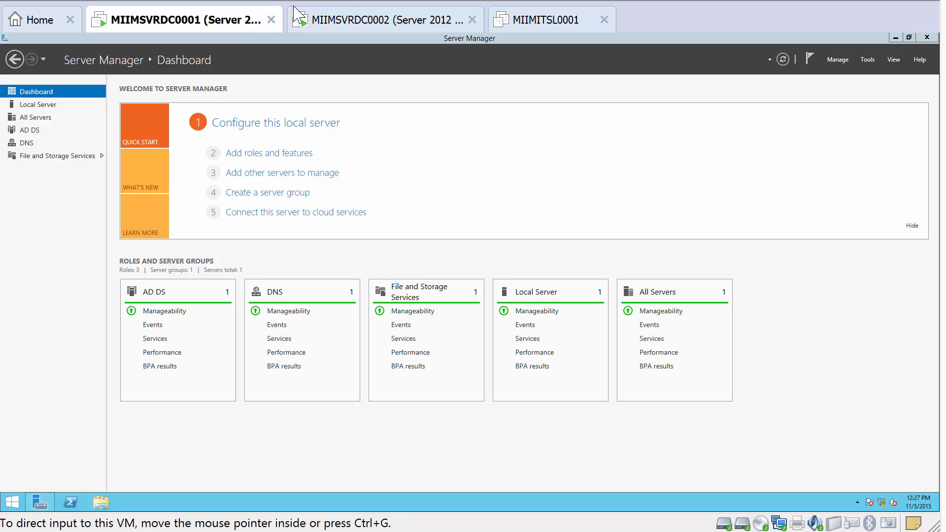
click(867, 59)
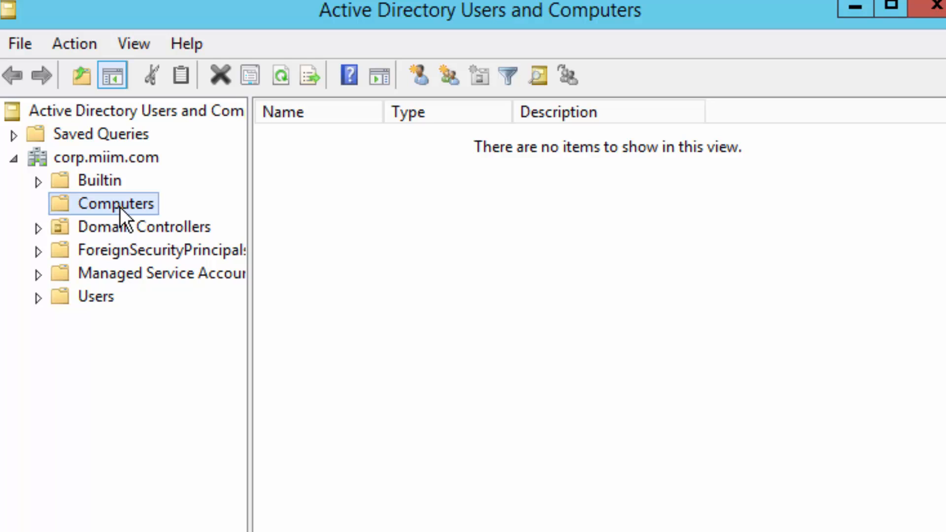
right_click(117, 204)
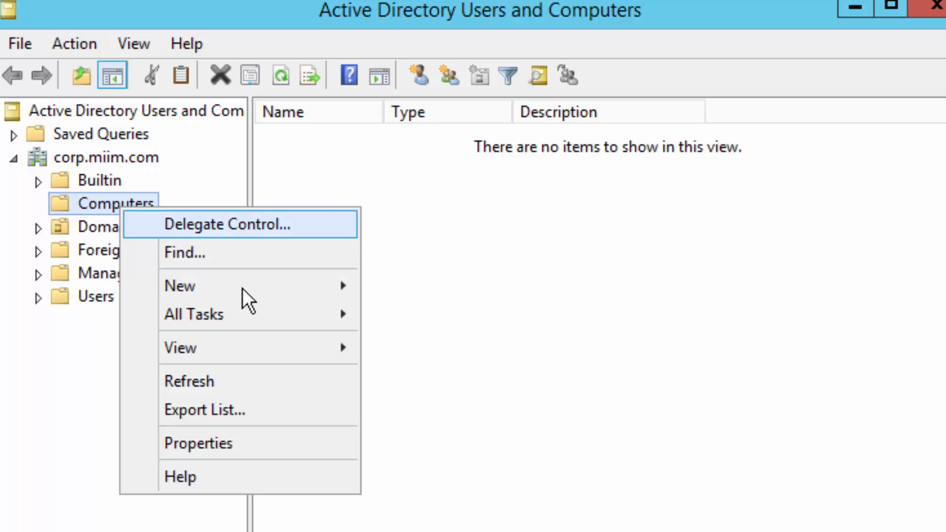
click(179, 286)
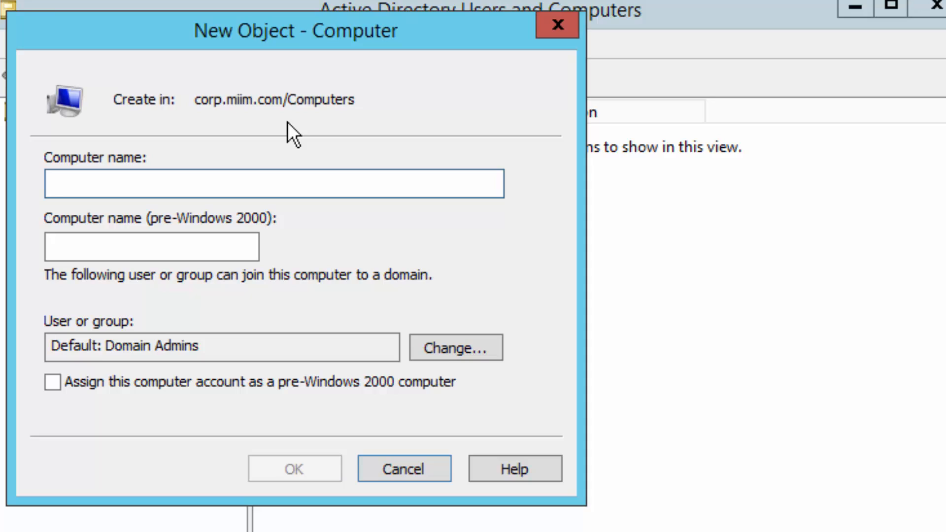
text(MII)
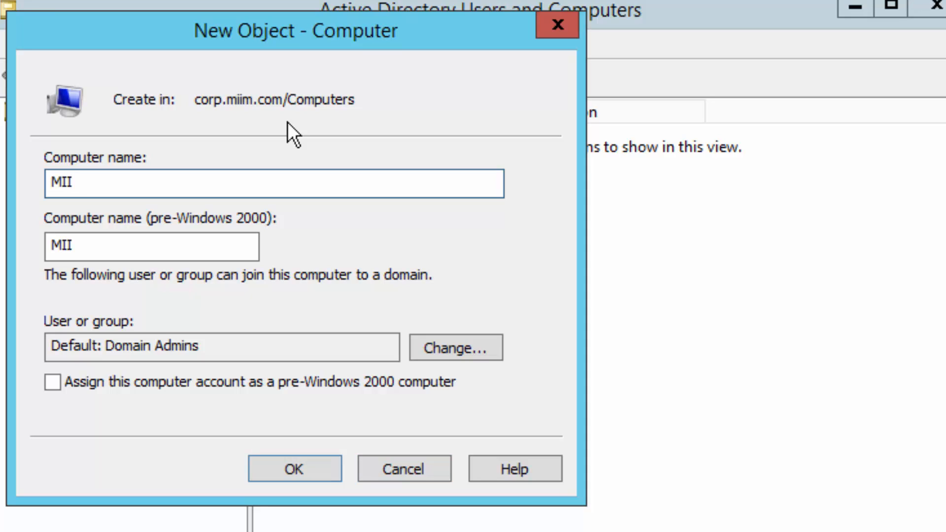
text(MITSL0001)
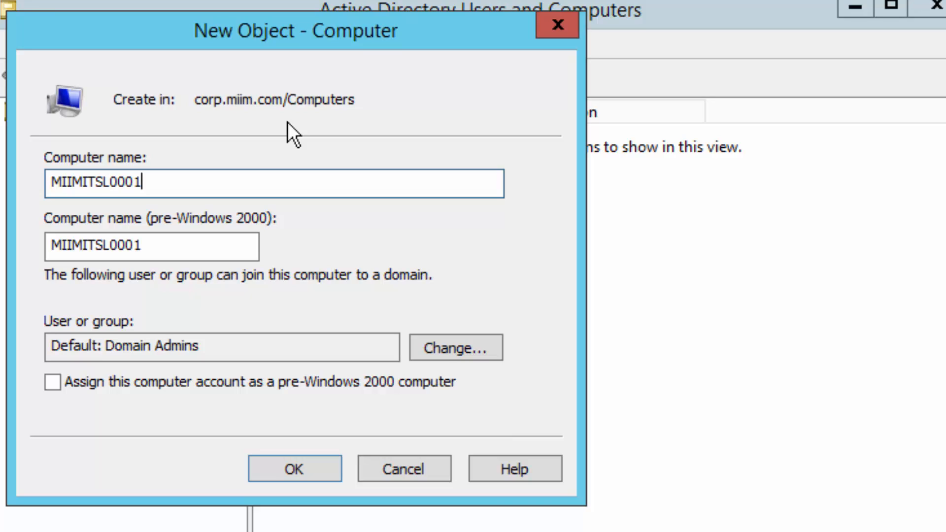
mouse_move(228, 208)
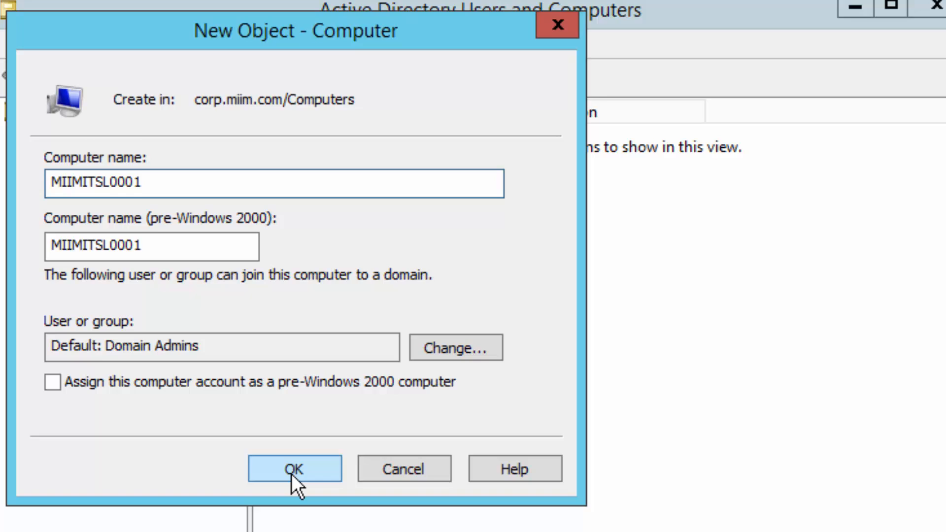
click(294, 469)
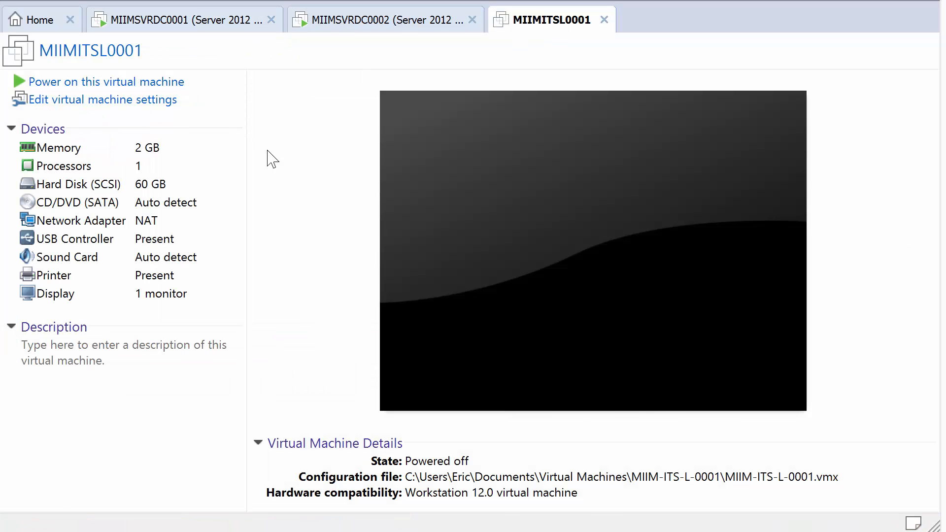
click(182, 19)
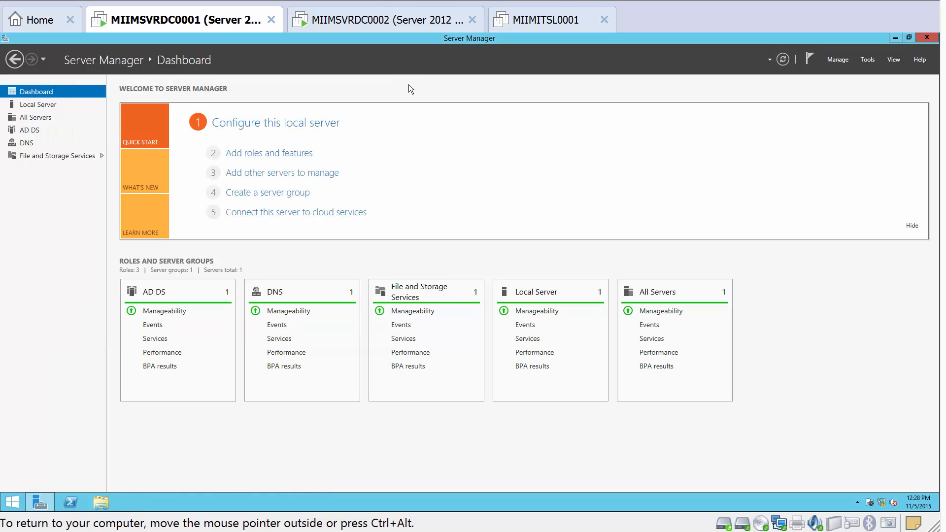
right_click(182, 18)
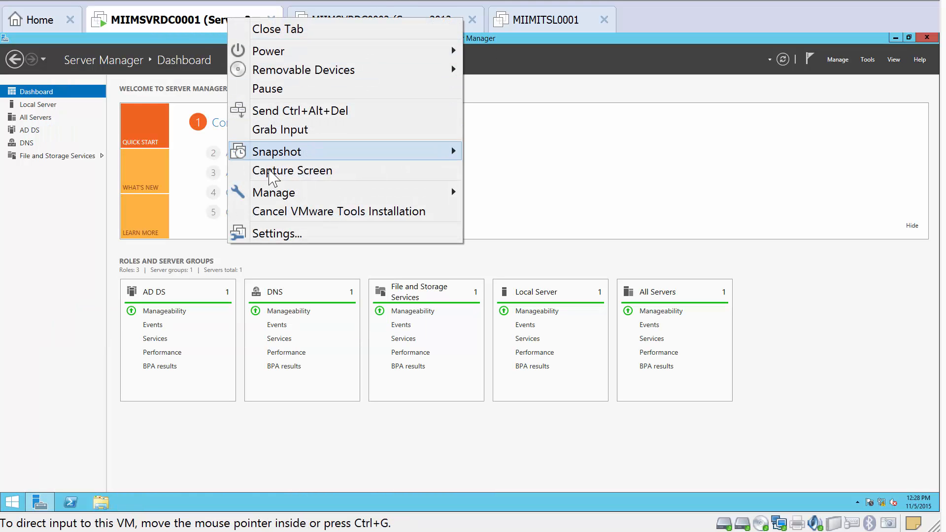
click(287, 237)
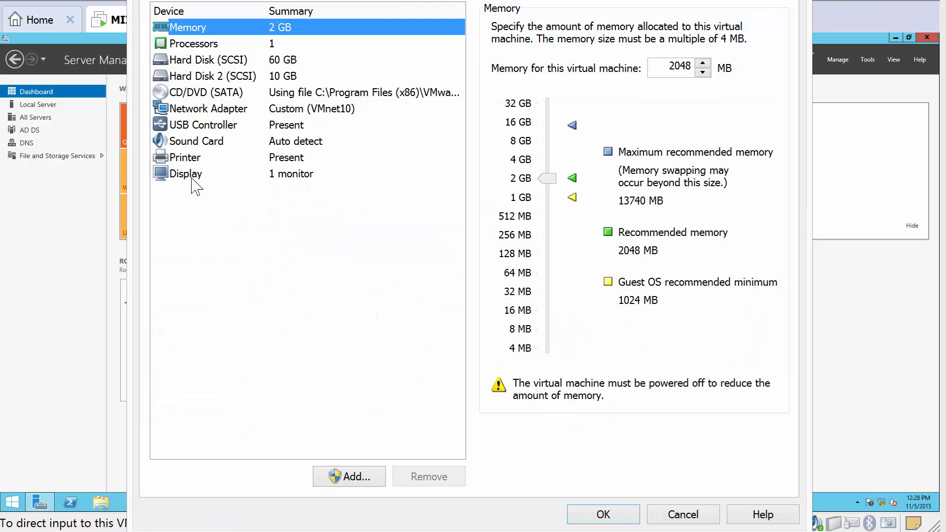
mouse_move(287, 114)
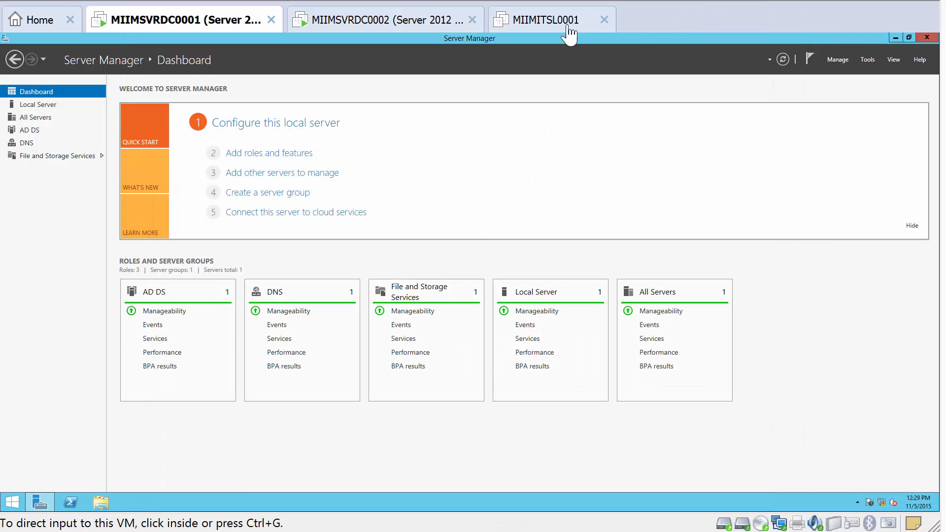
Step: Set MIIMITSL0001's network adapter to Custom VMnet10 (Host-only) and save it
click(549, 20)
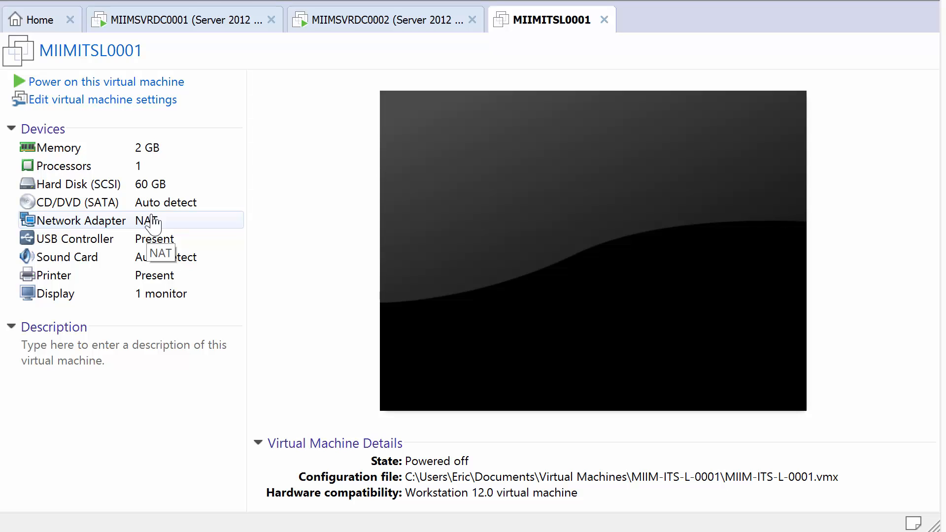
mouse_move(109, 227)
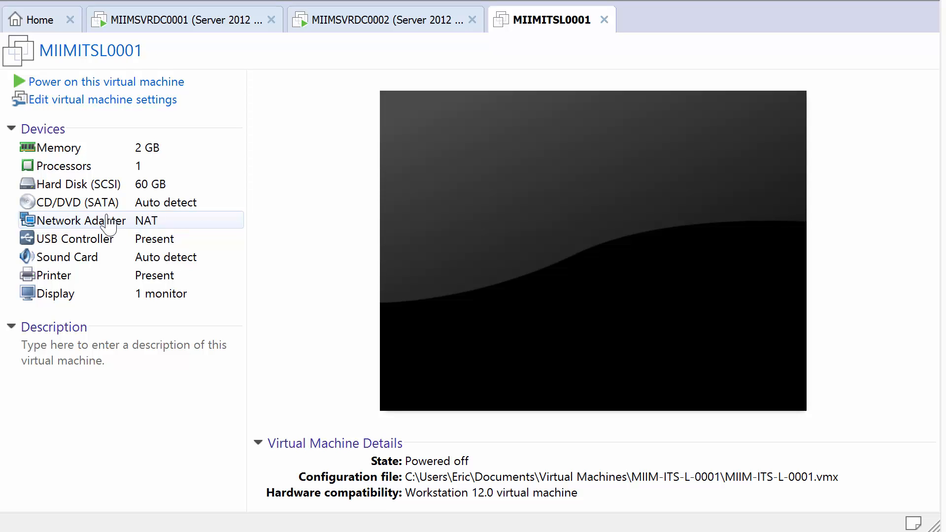
click(82, 220)
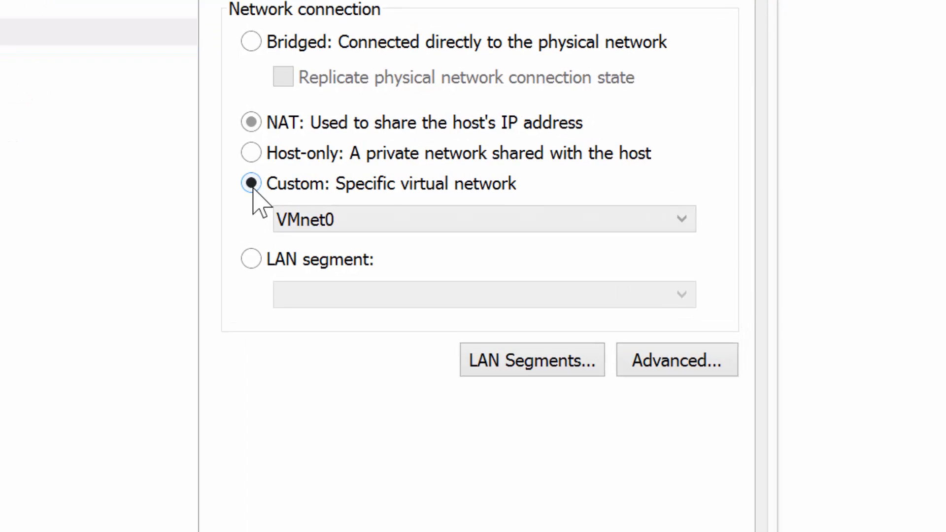
click(483, 219)
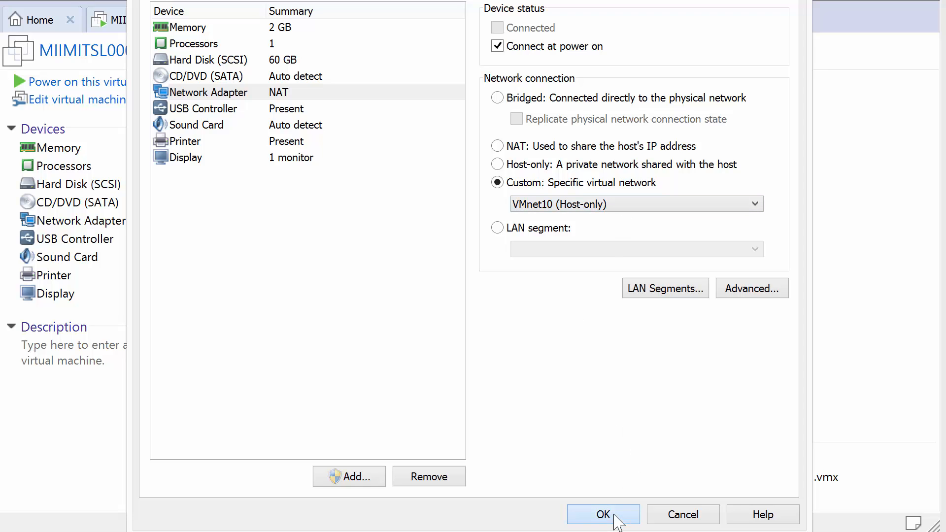
click(603, 514)
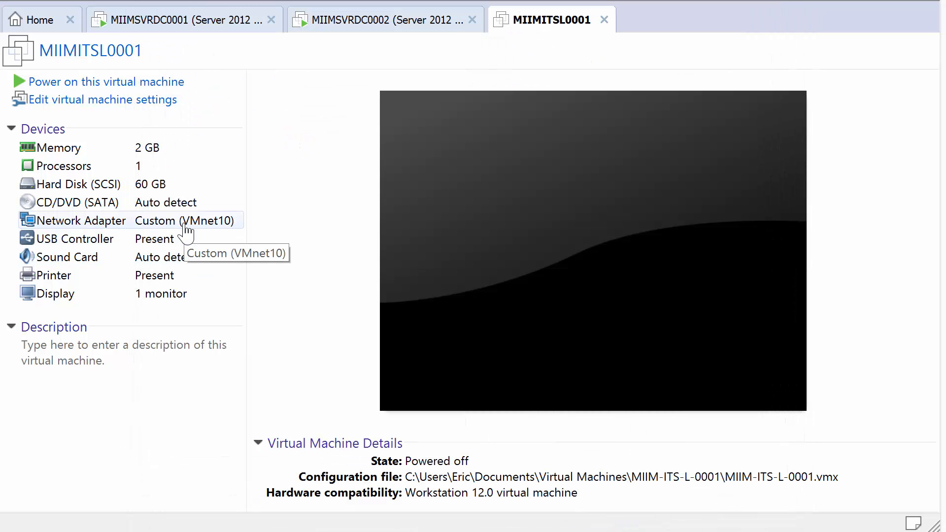
mouse_move(109, 82)
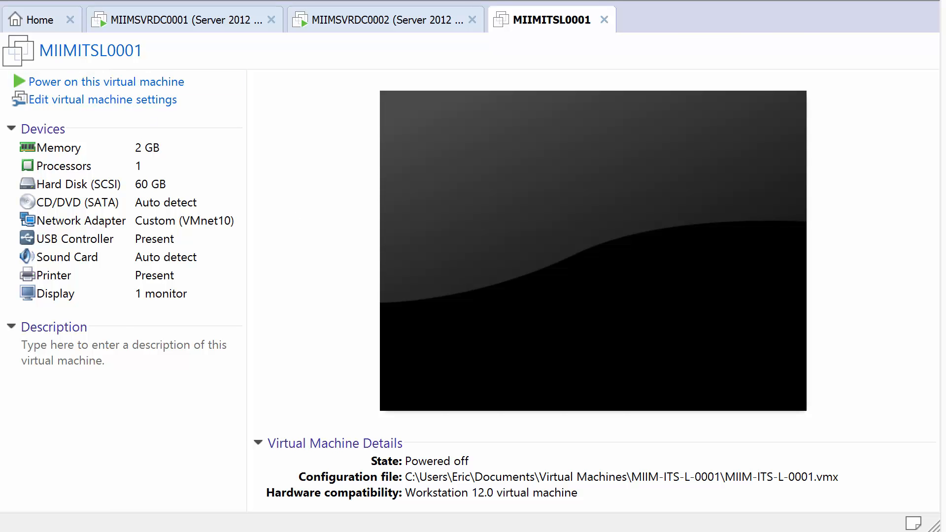
Step: Power on the MIIMITSL0001 virtual machine to reach the Windows 10 desktop
click(105, 82)
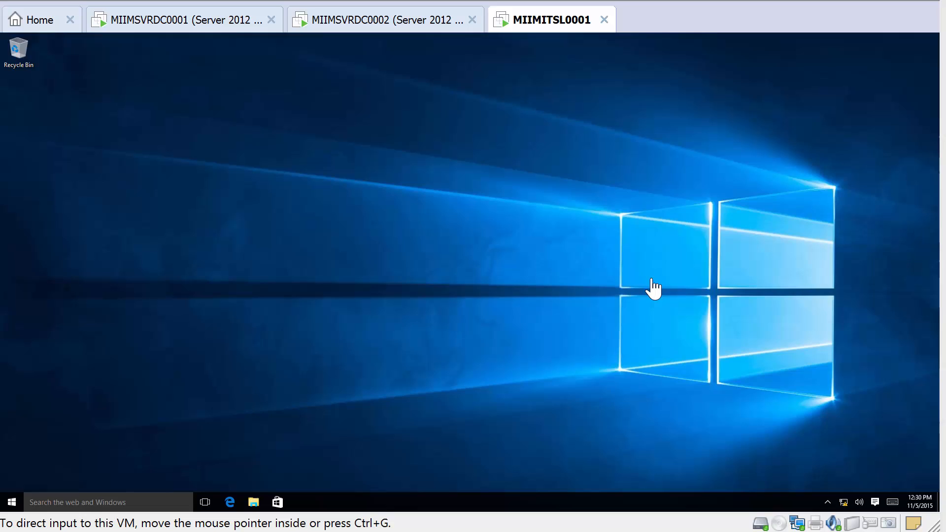
mouse_move(355, 230)
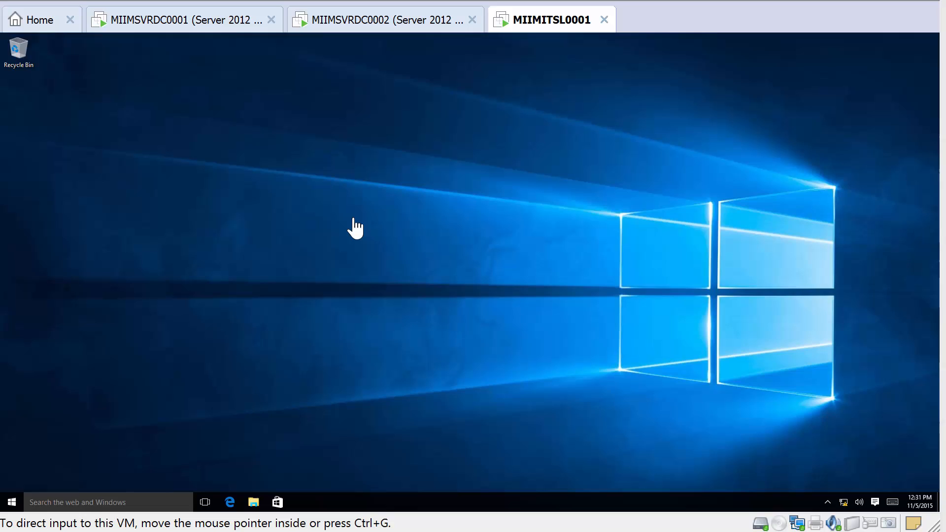
mouse_move(362, 210)
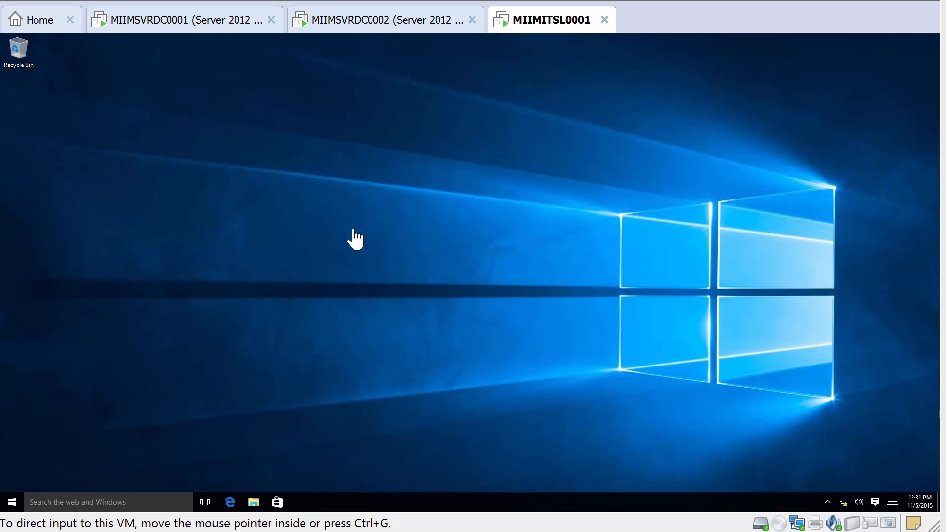
mouse_move(331, 19)
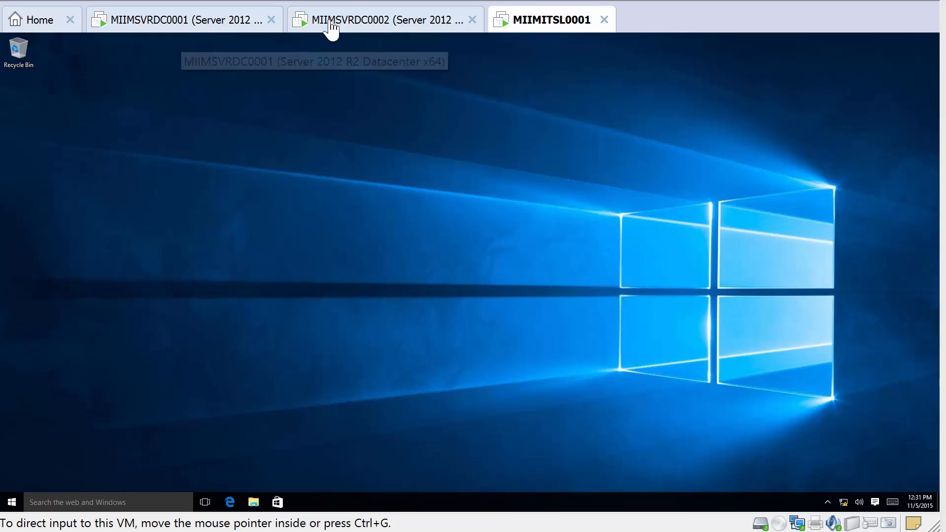
mouse_move(127, 489)
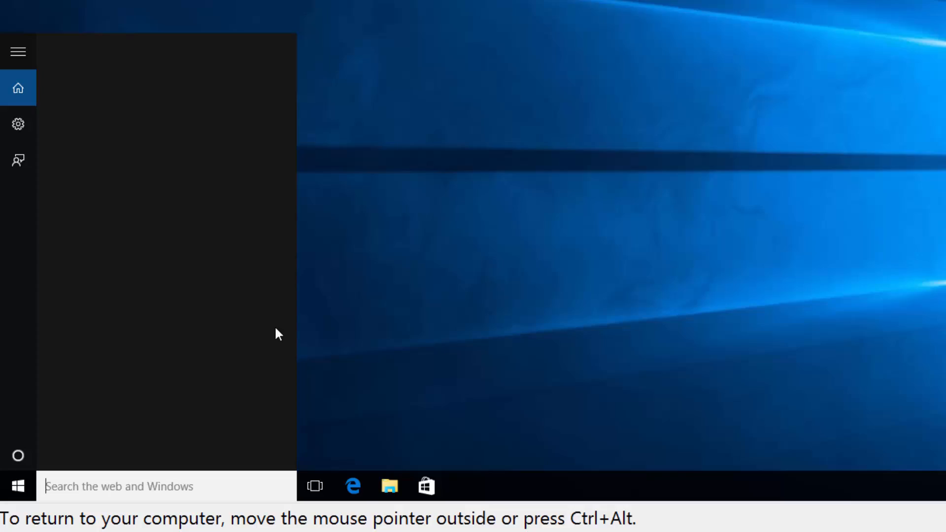
Step: Search 'network' and reach the adapter list via Network and Sharing Center
text(network)
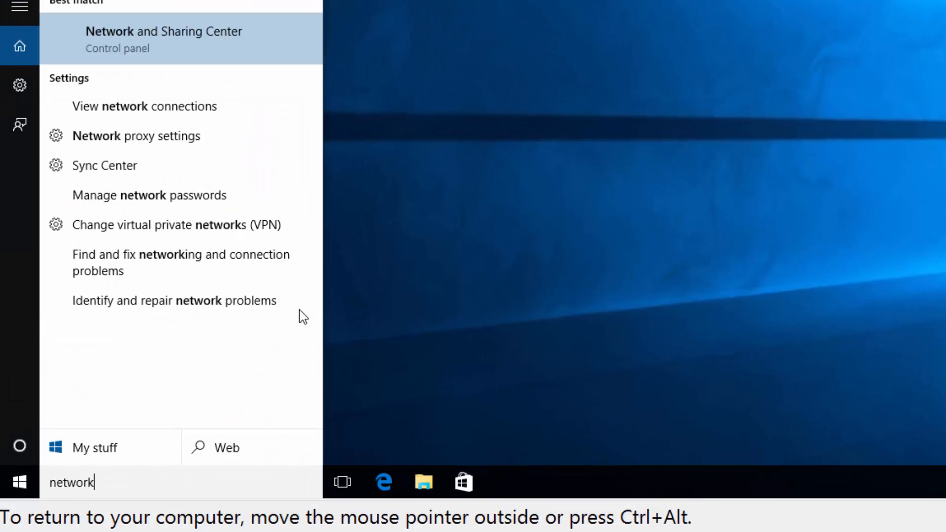
click(163, 39)
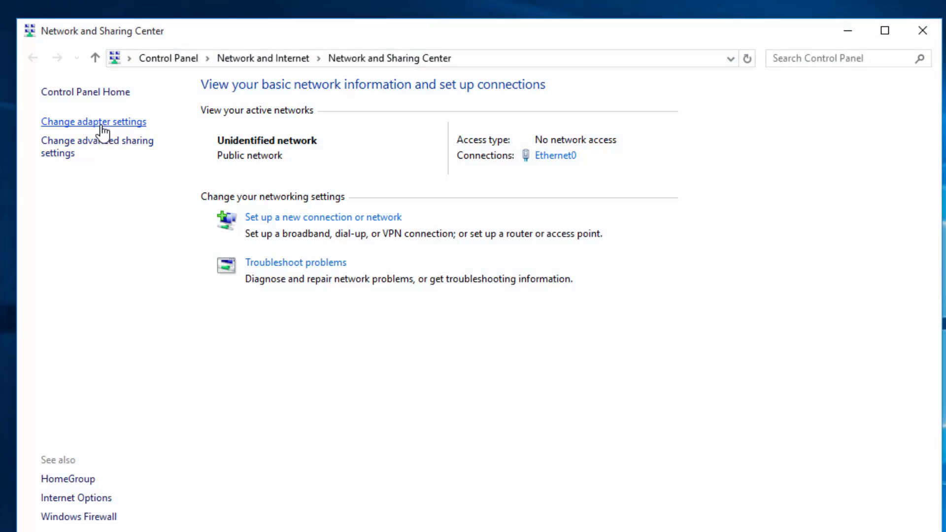
click(93, 121)
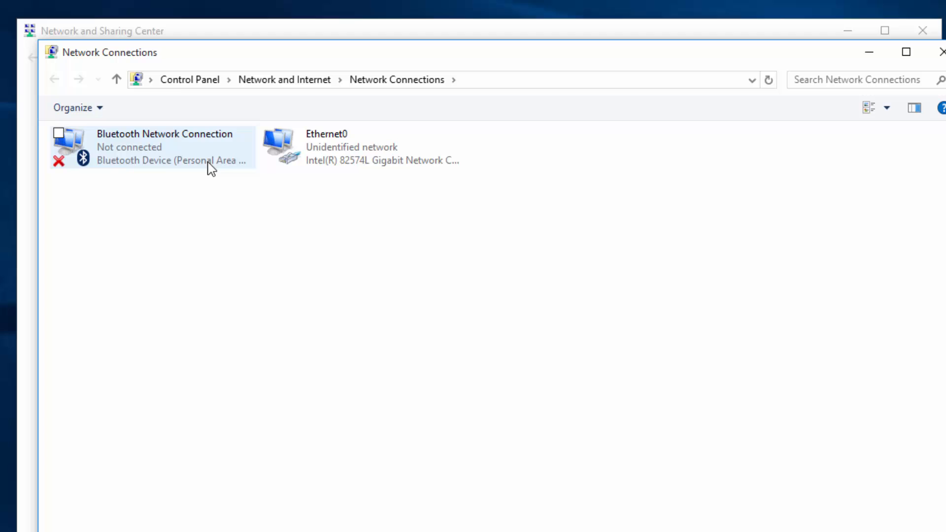
Step: Bring up Ethernet0's Internet Protocol Version 4 properties dialog
right_click(327, 147)
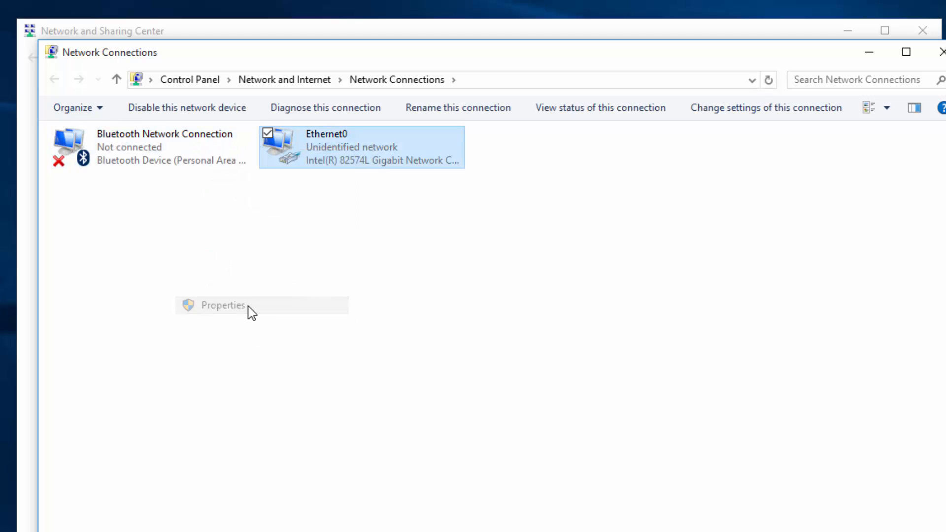
click(222, 305)
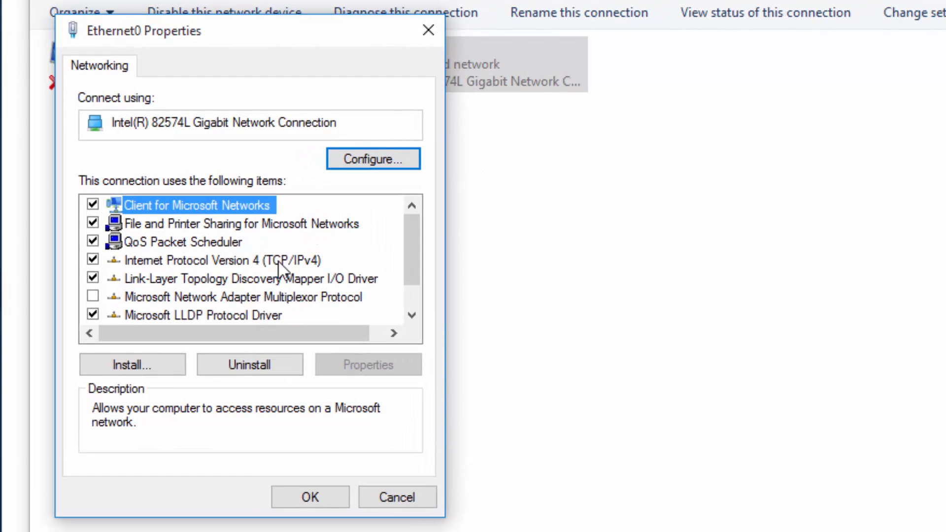
click(217, 260)
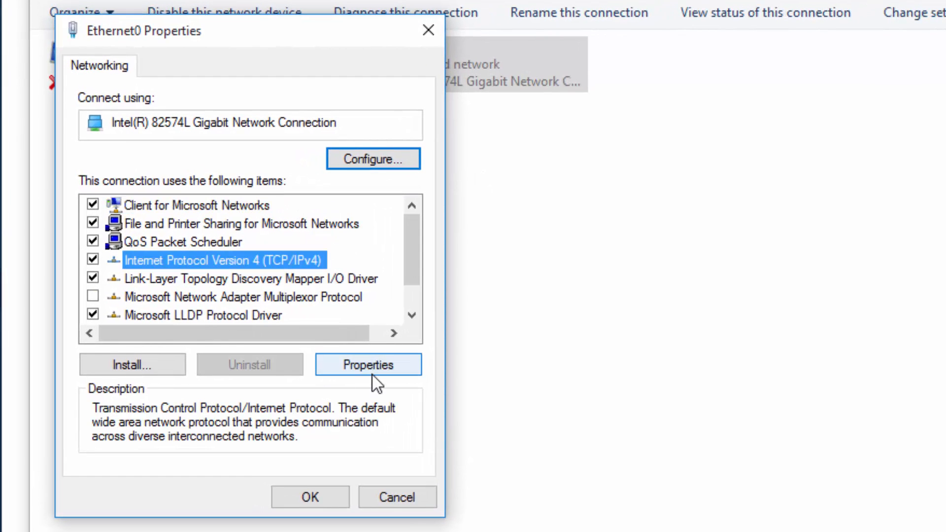
click(367, 364)
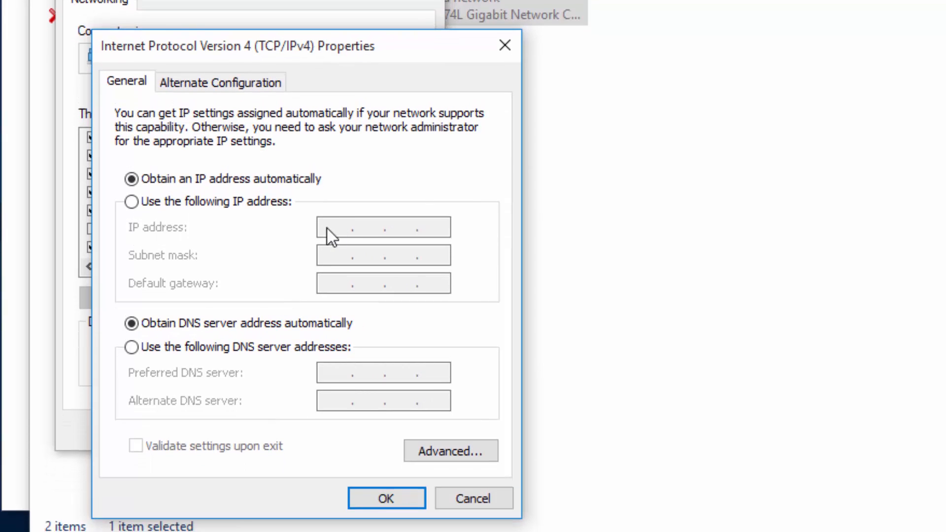
Step: Assign static IP 172.16.0.100, subnet mask 255.255.240.0 and gateway 172.16.0.1
click(131, 201)
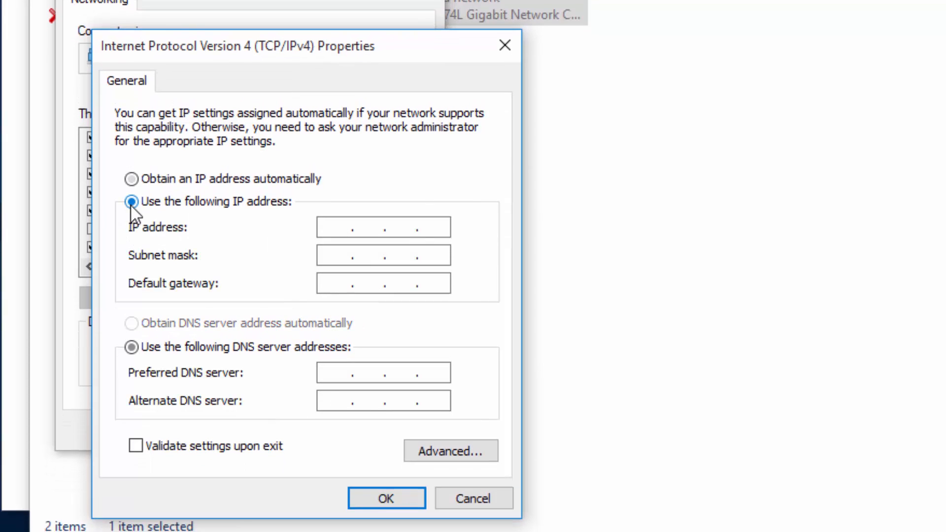
click(383, 227)
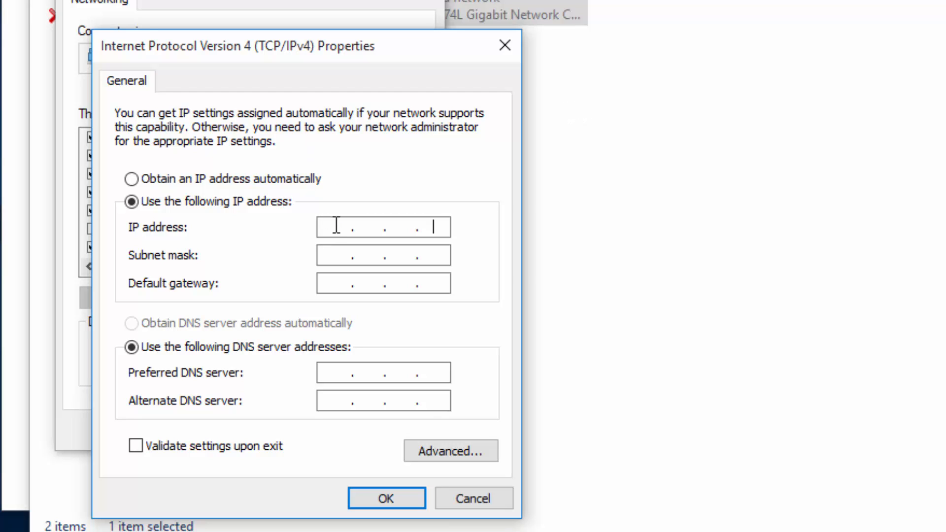
text(172 . . .)
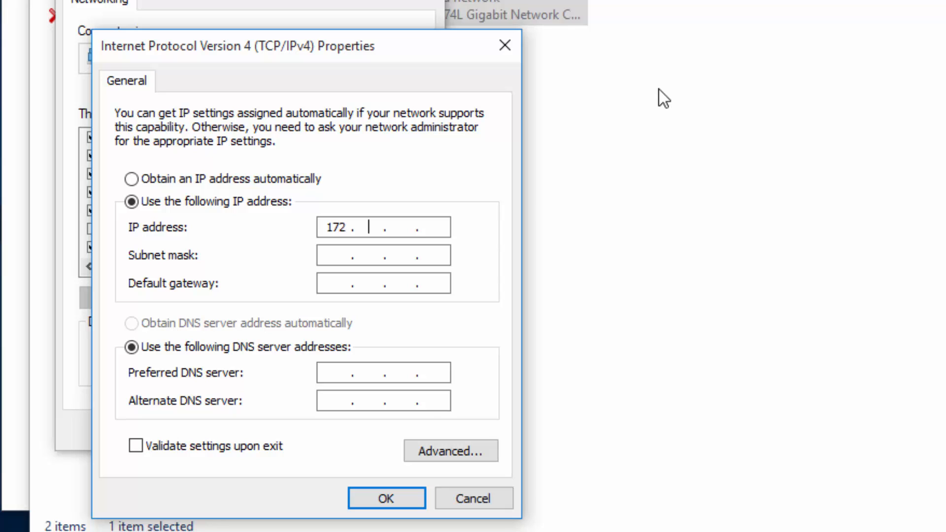
text(16.0)
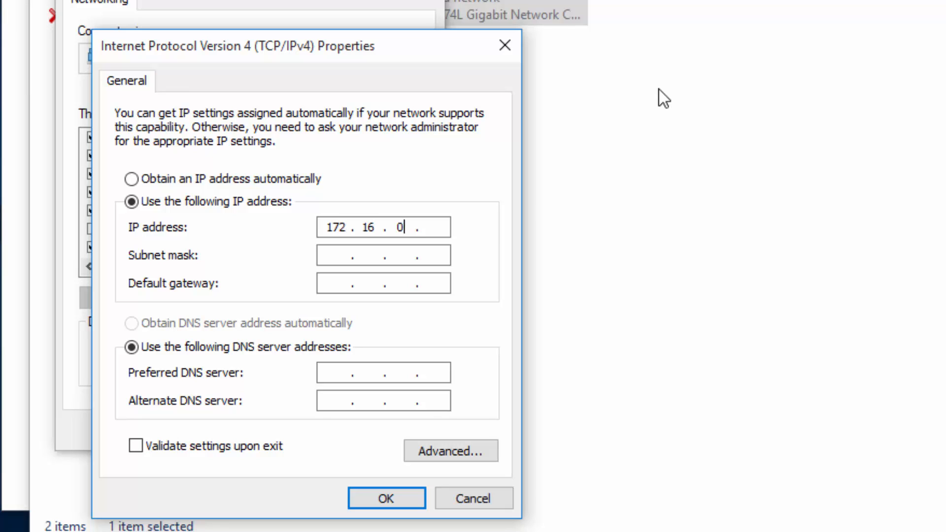
text(100)
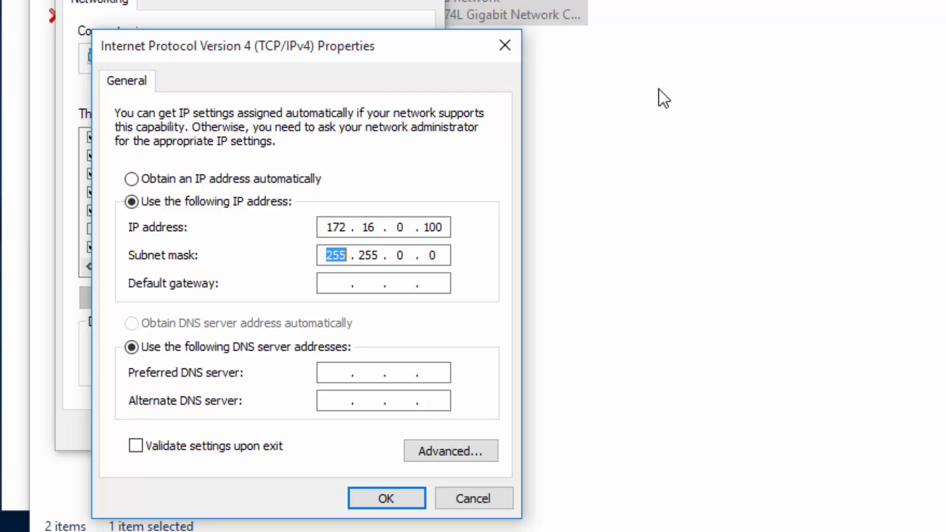
key(Tab)
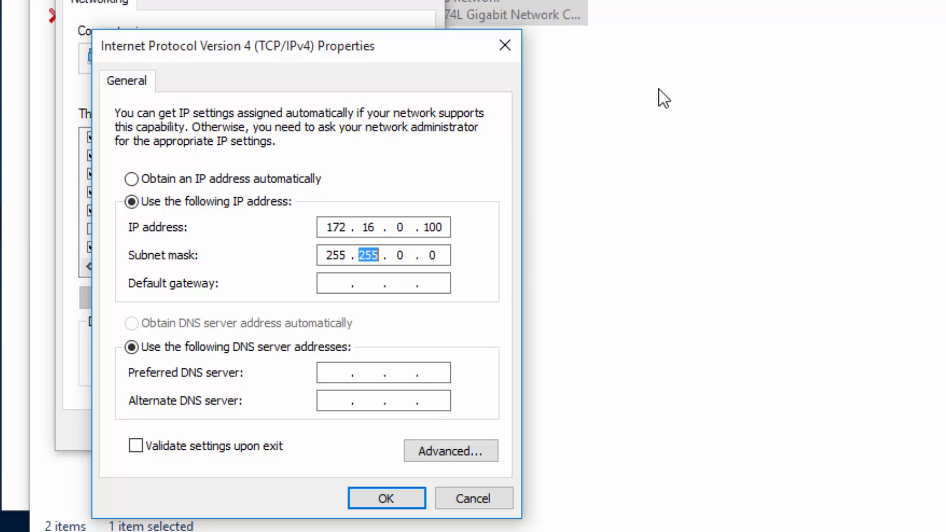
text(24)
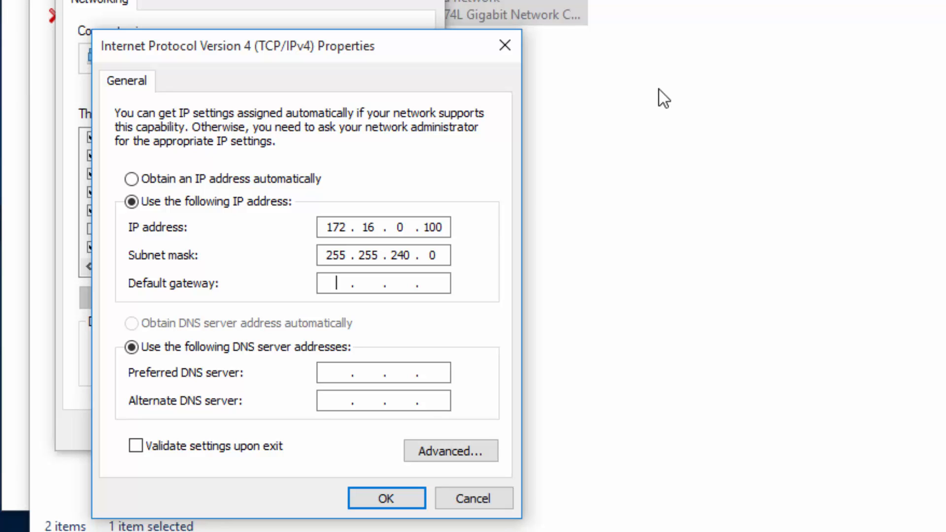
text(172 . 16 . 0 .)
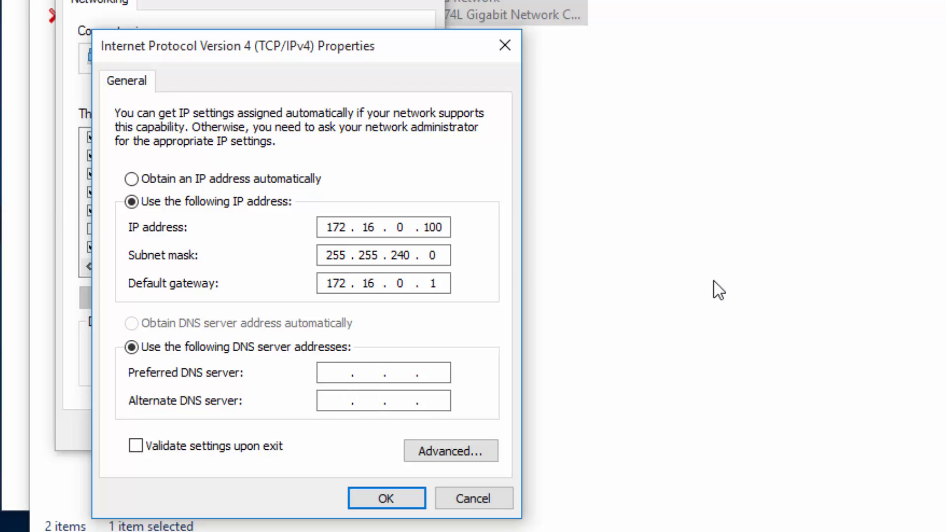
Step: Set DNS servers 172.16.0.10 and 172.16.0.11 and confirm the IPv4 settings
text(172 . . .)
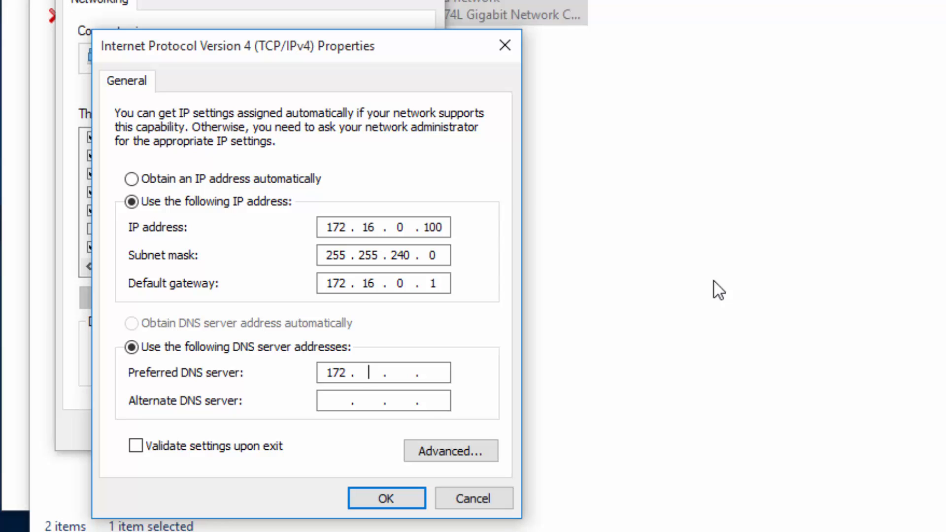
text(1)
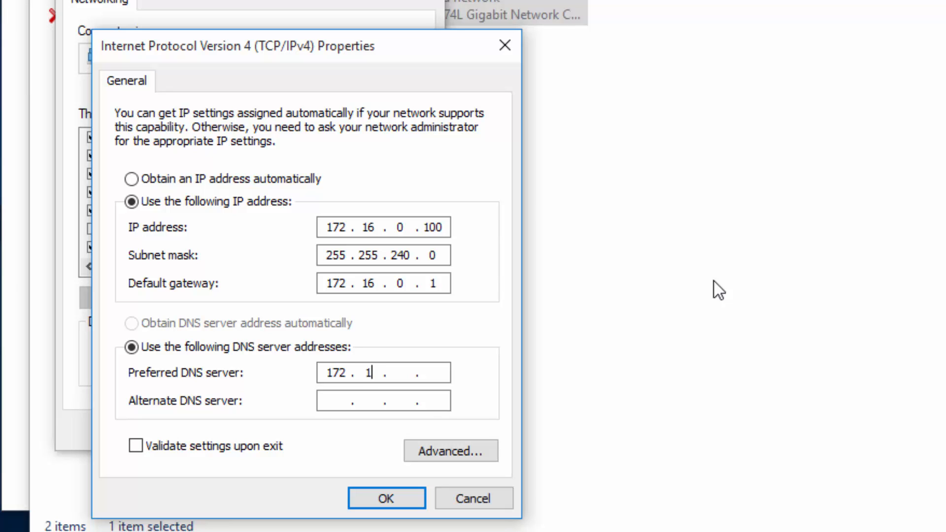
text(6)
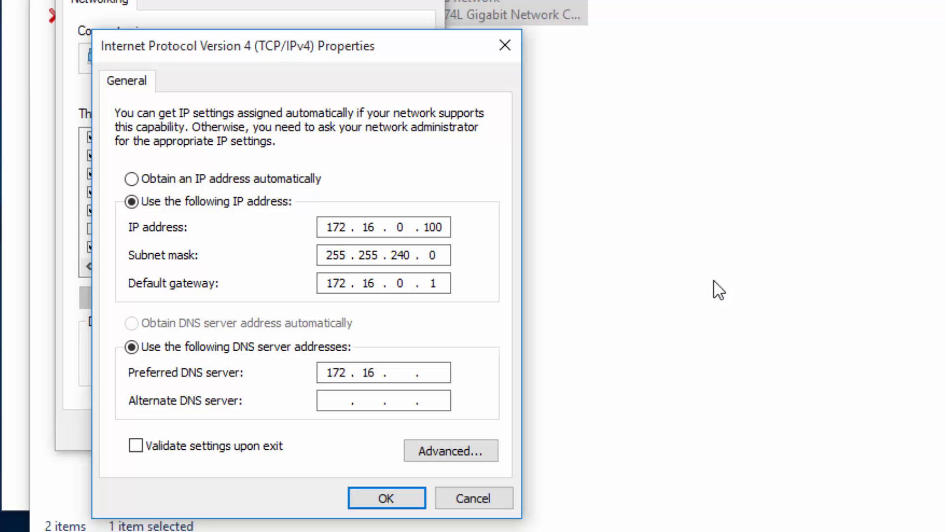
text(0)
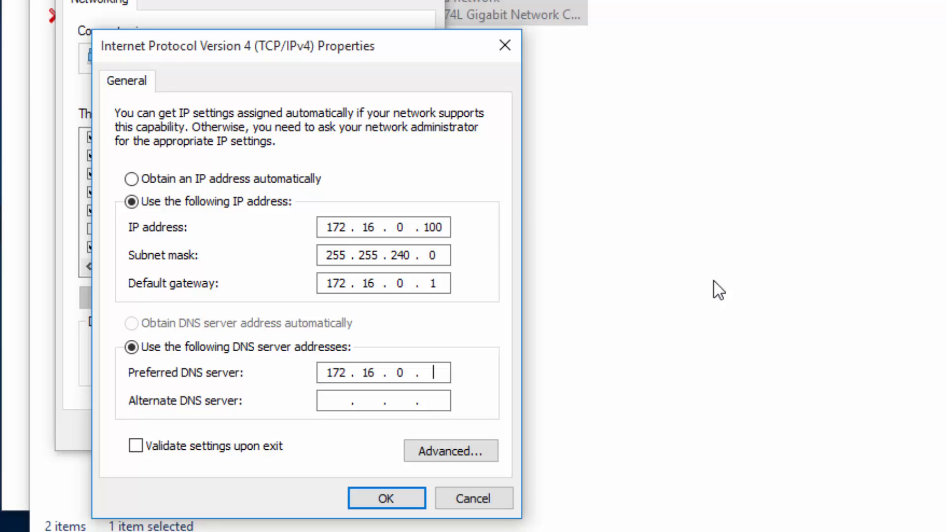
text(10)
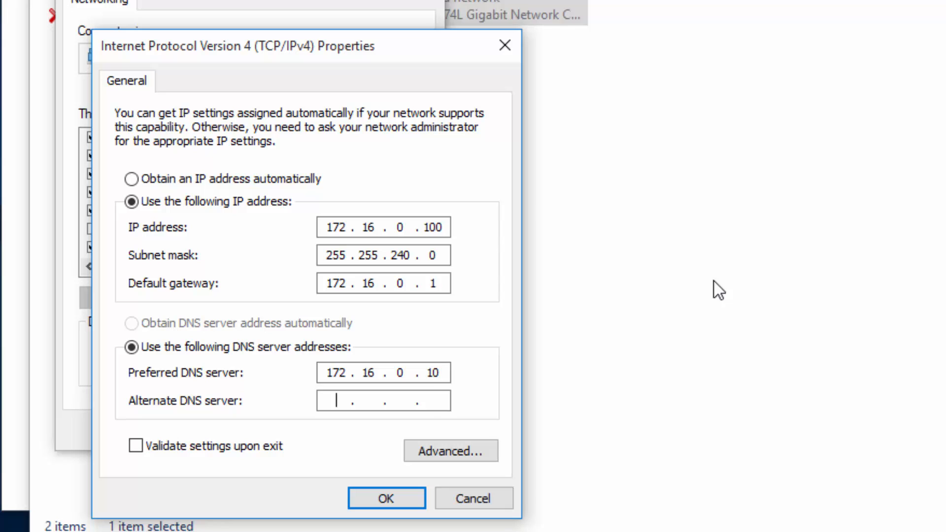
text(172.16.0.11)
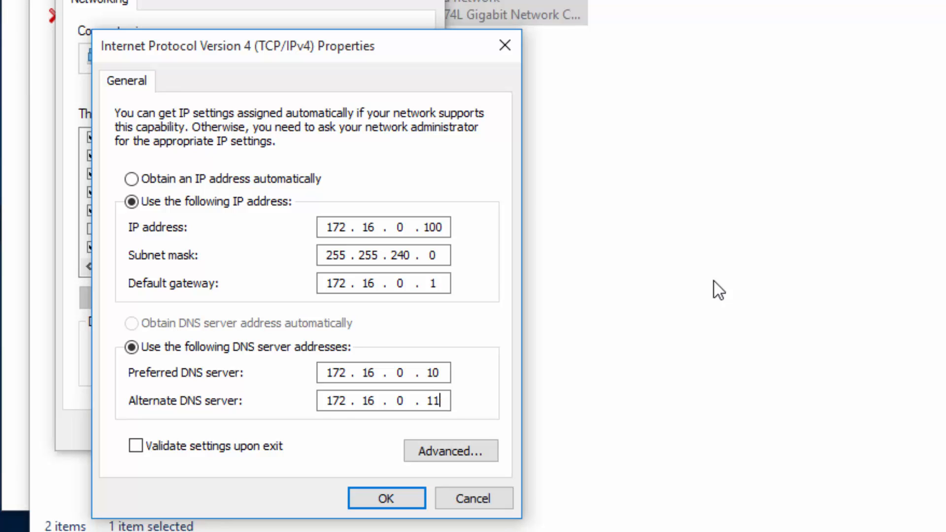
mouse_move(497, 25)
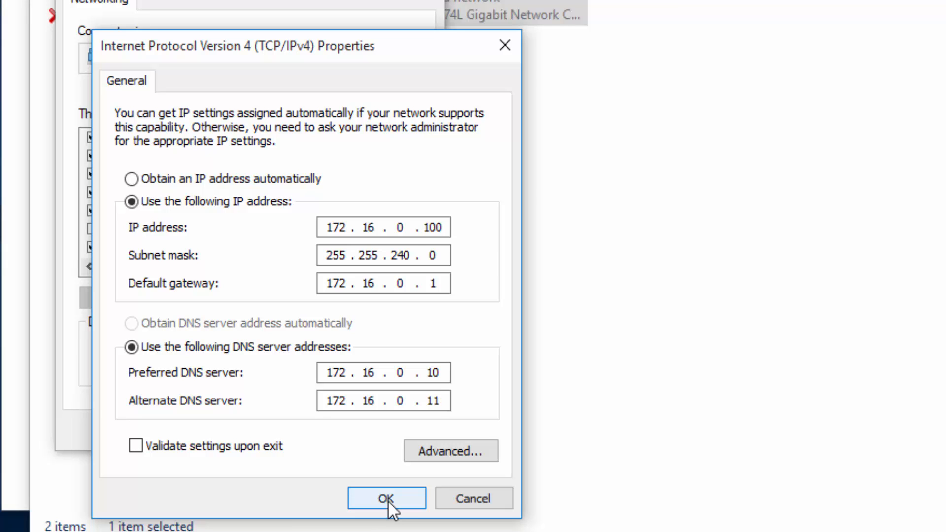
click(386, 498)
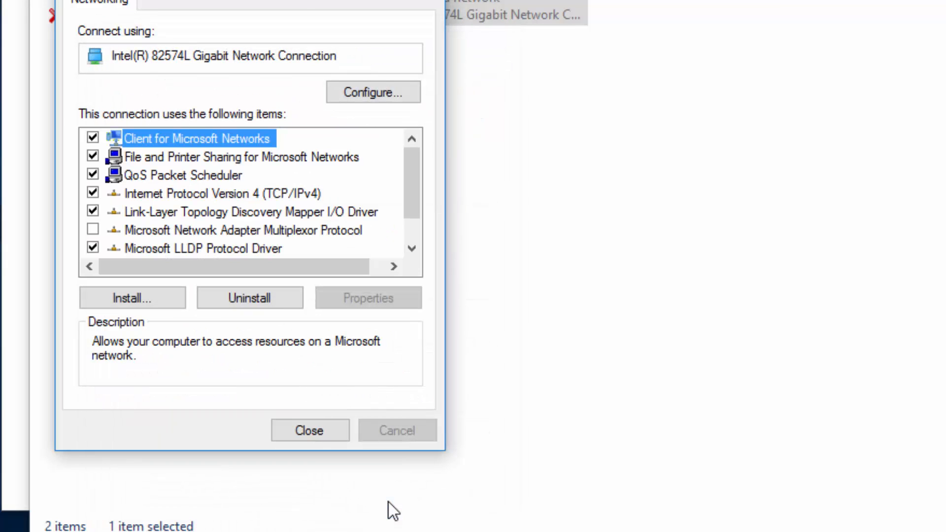
Step: Close the Ethernet0 properties and the Network Connections window
click(308, 431)
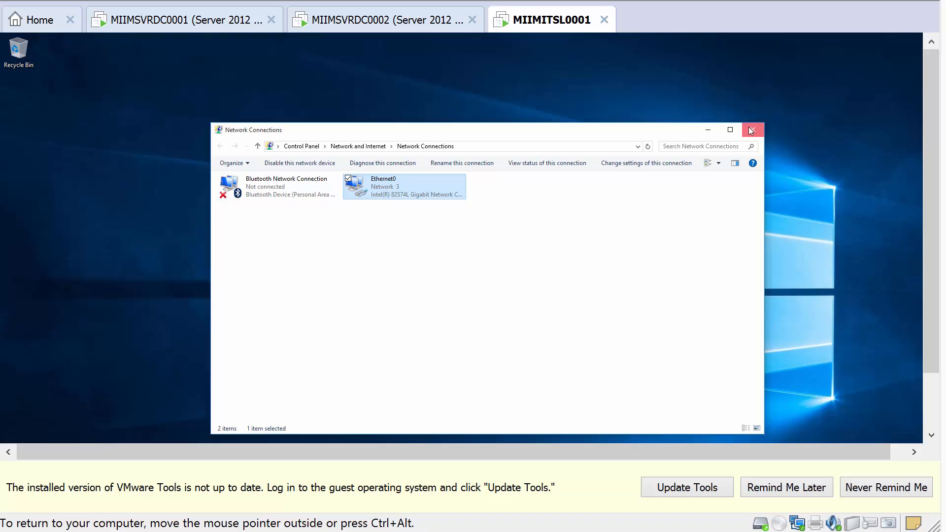
click(752, 130)
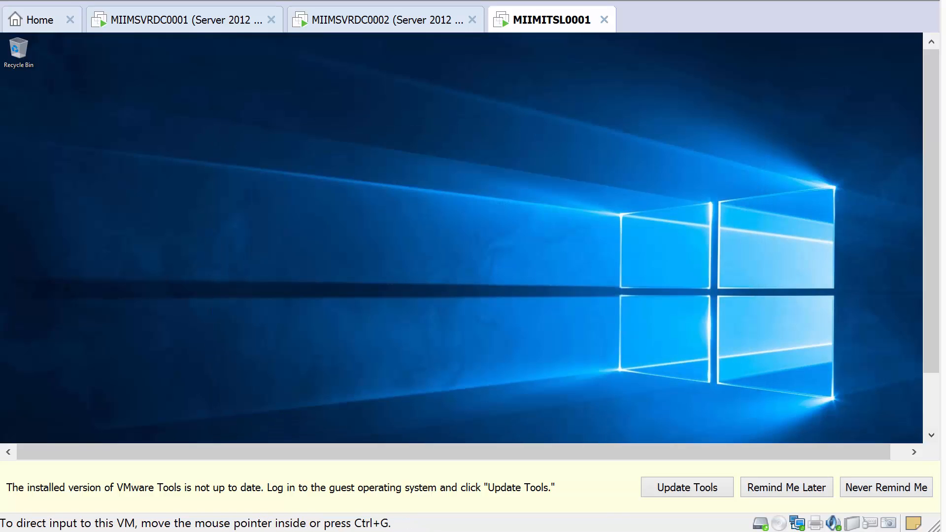
mouse_move(476, 522)
text(r)
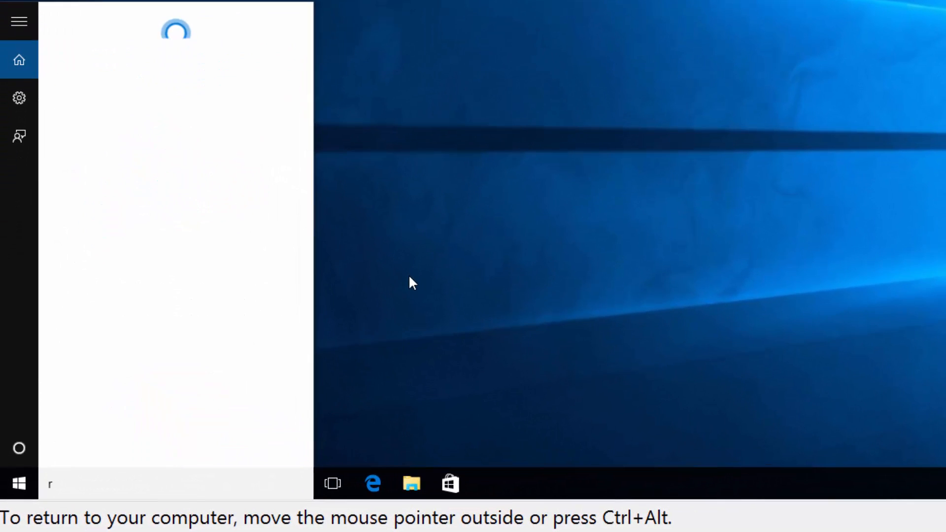
Step: Search 'rename' and start Rename PC from the About settings page
text(ename)
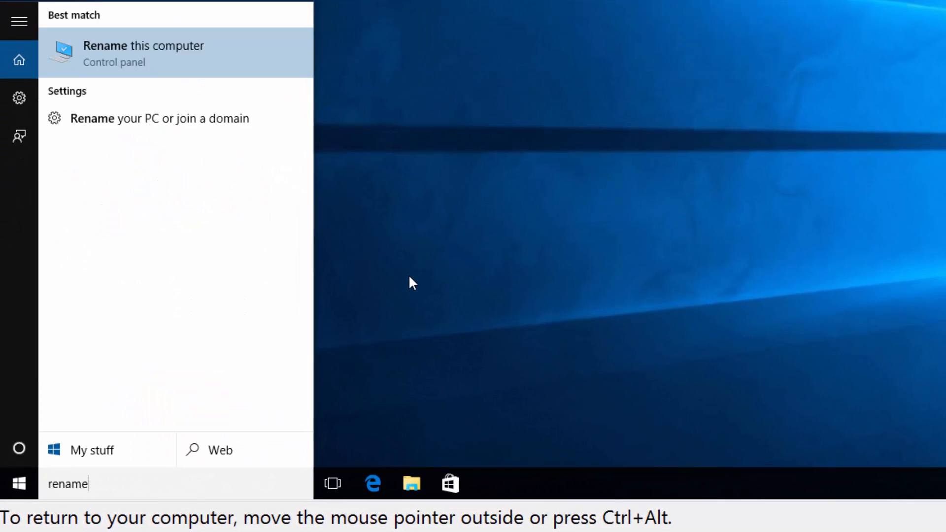
mouse_move(119, 140)
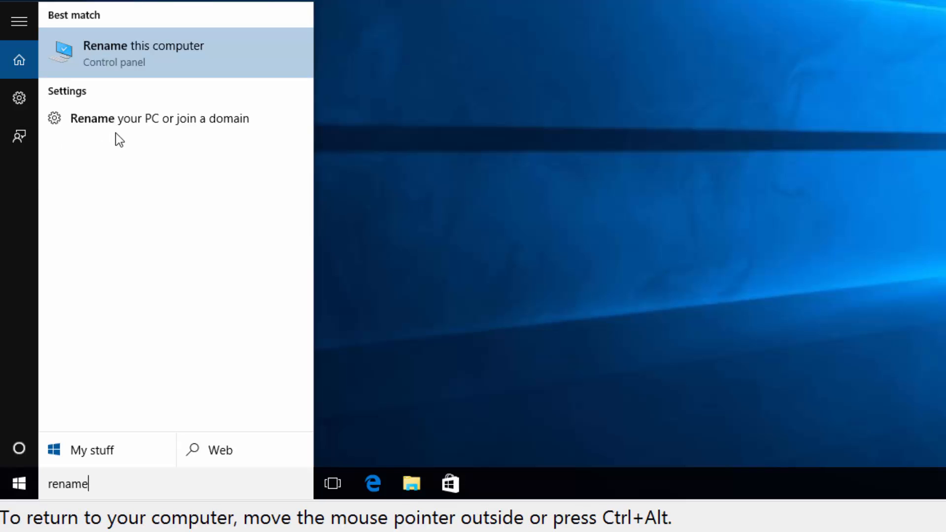
mouse_move(124, 128)
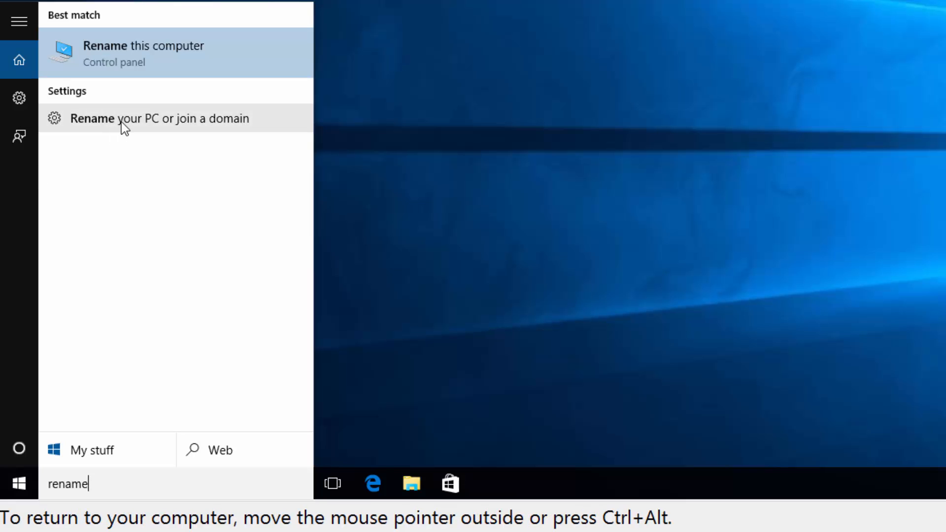
click(160, 119)
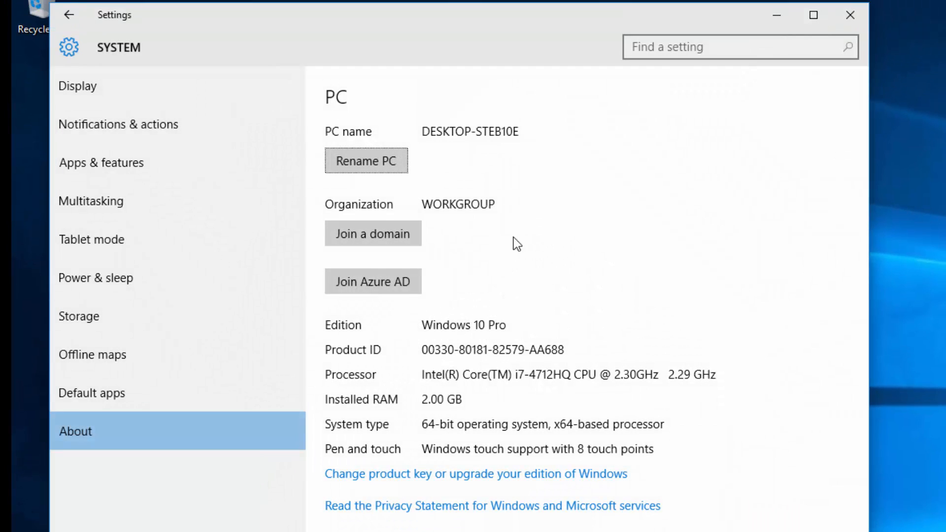
mouse_move(453, 140)
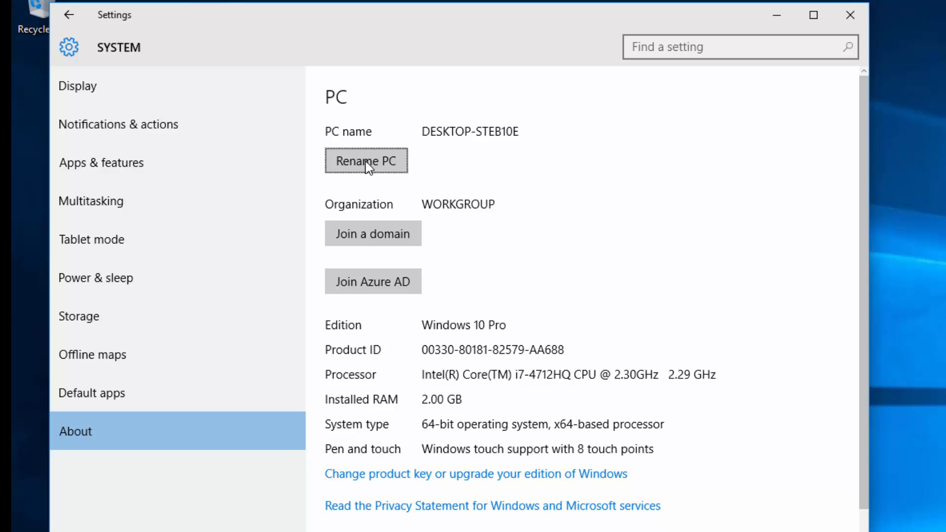
click(367, 160)
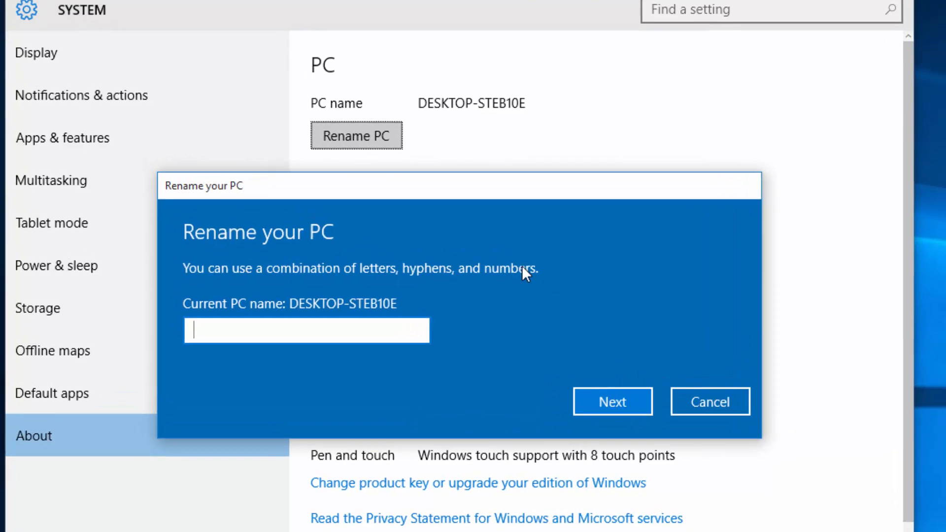
Step: Rename the PC from DESKTOP-STEB10E to MIIMITSL0001 and restart now
text(M)
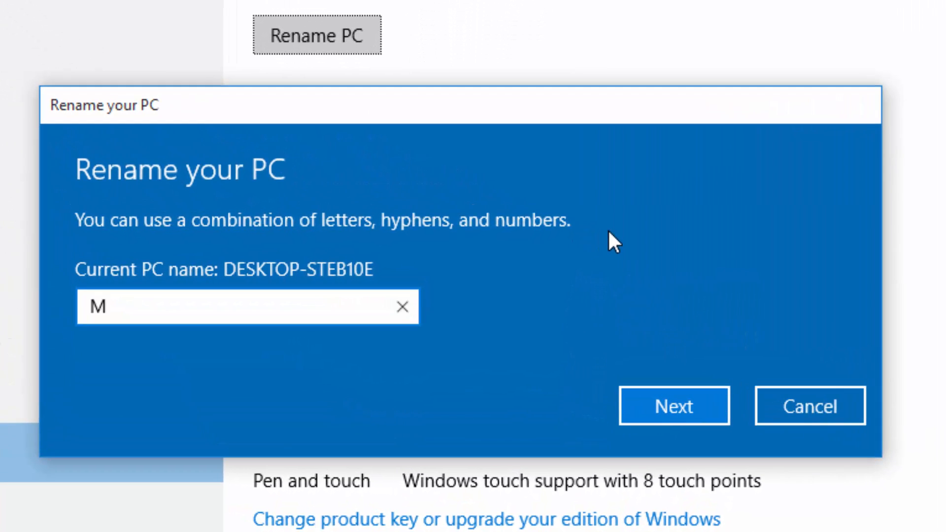
text(IIMITS)
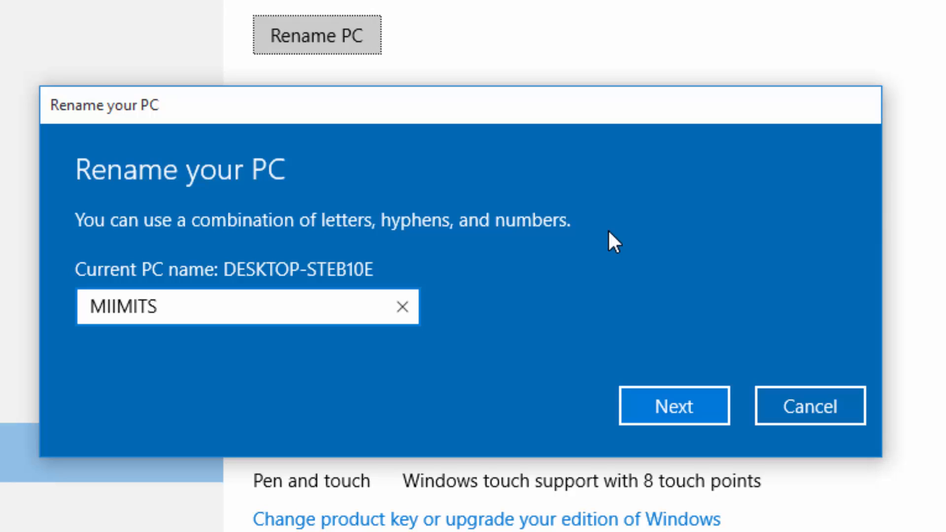
text(L000)
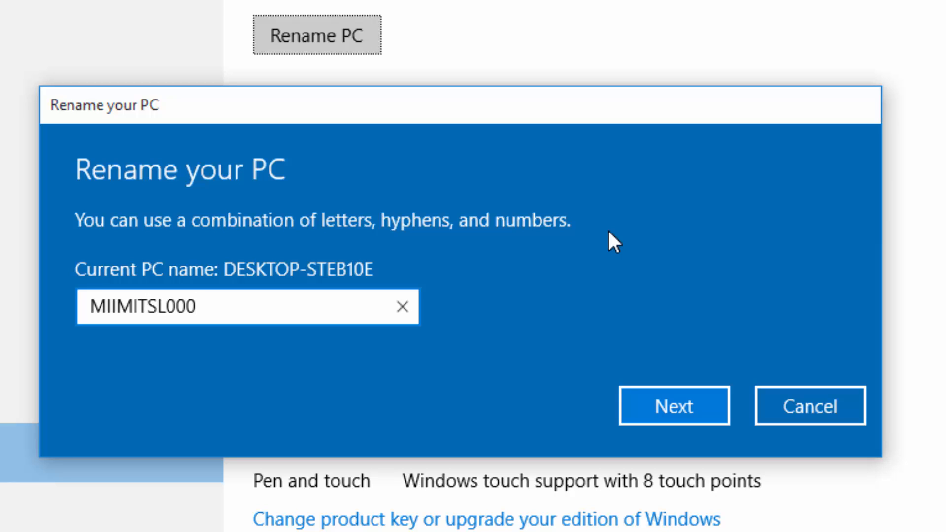
text(1)
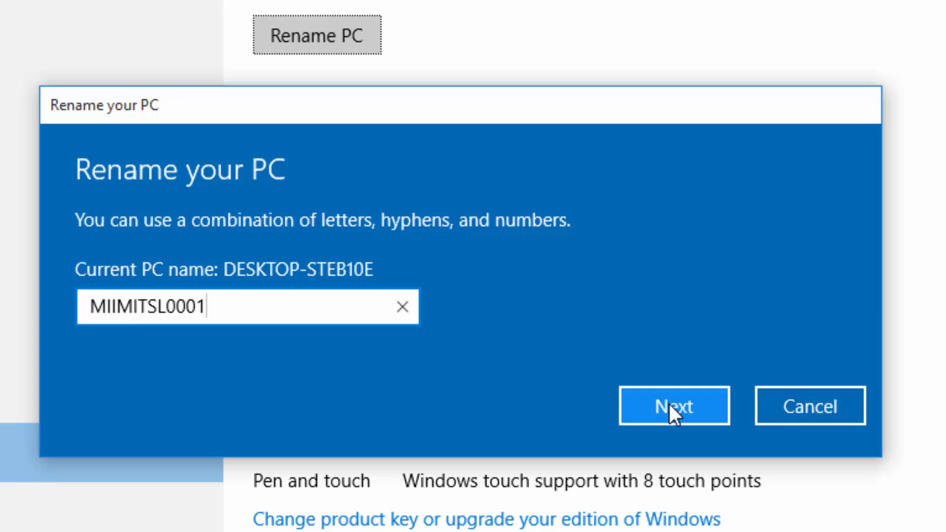
click(674, 405)
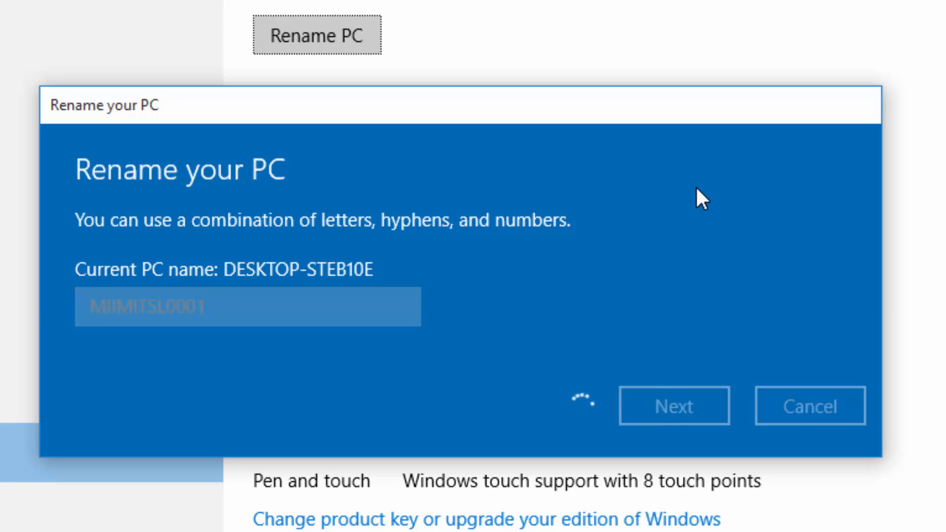
click(673, 406)
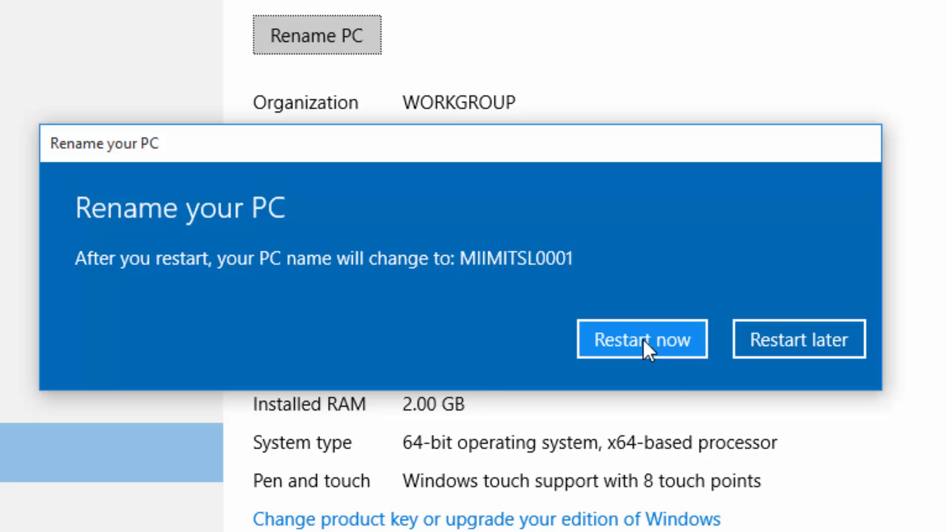
click(642, 338)
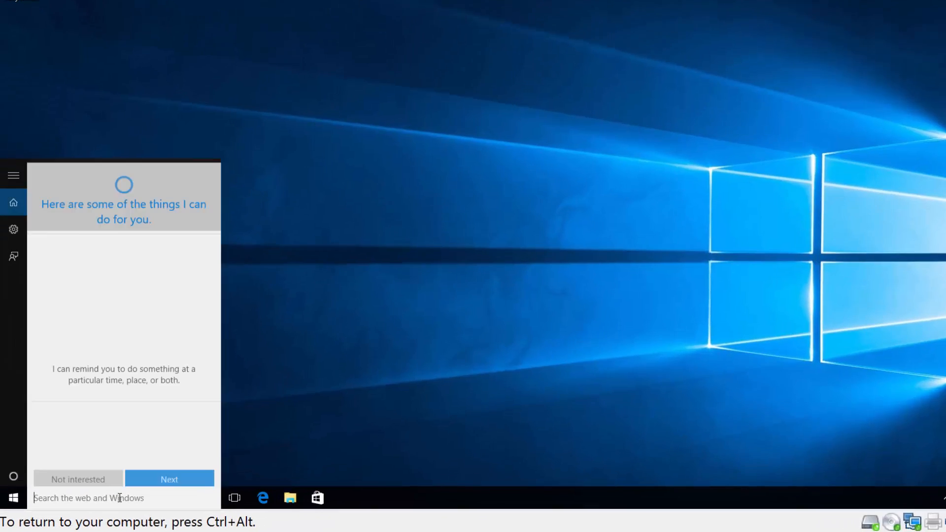
Step: Search 'rename' to reach the About page showing the PC name MIIMITSL0001
text(rename)
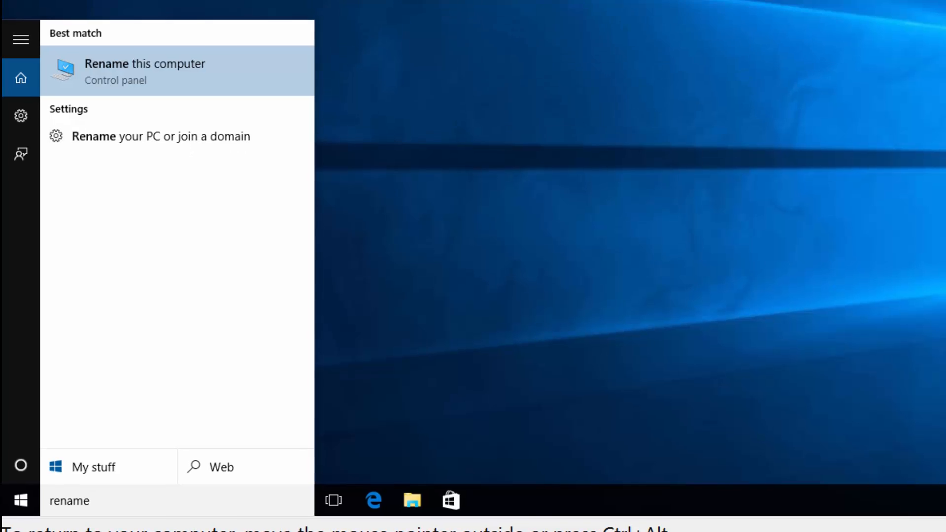
click(145, 71)
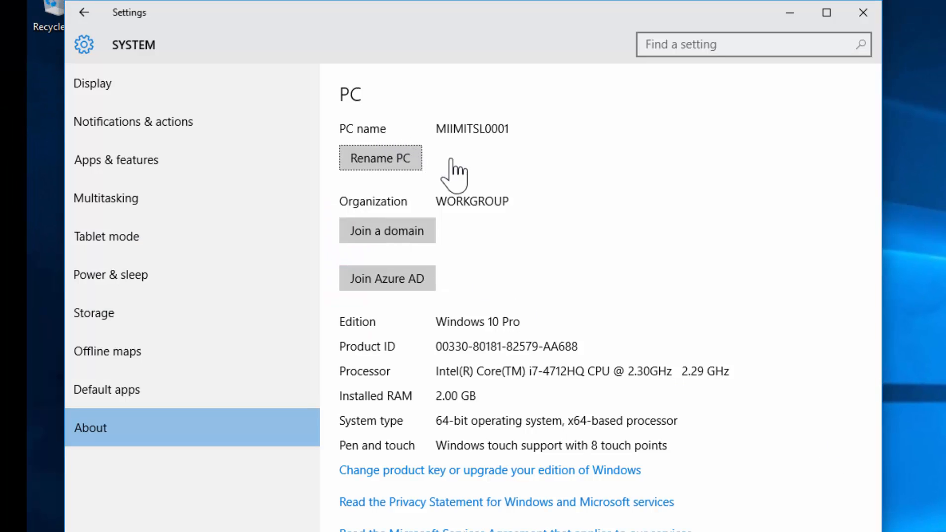
mouse_move(480, 250)
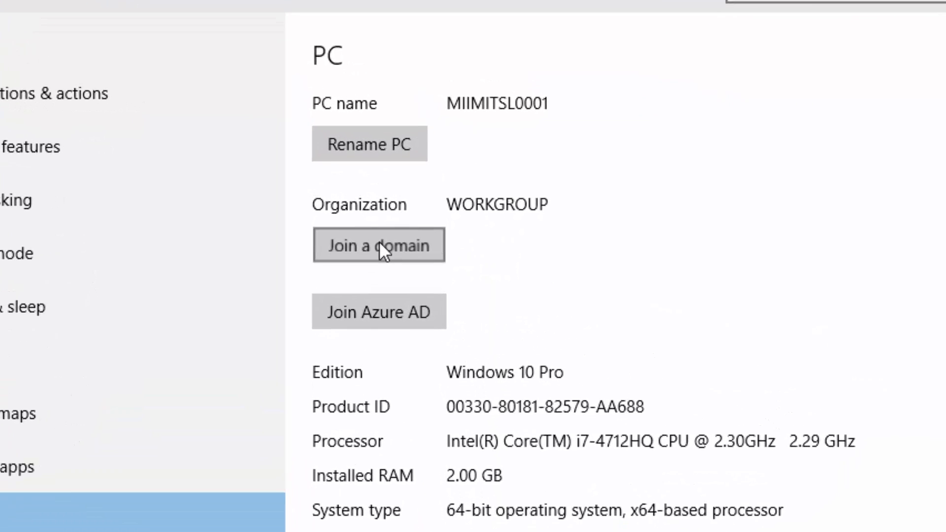
Step: Join a domain and submit the domain name corp.miim.com
click(379, 245)
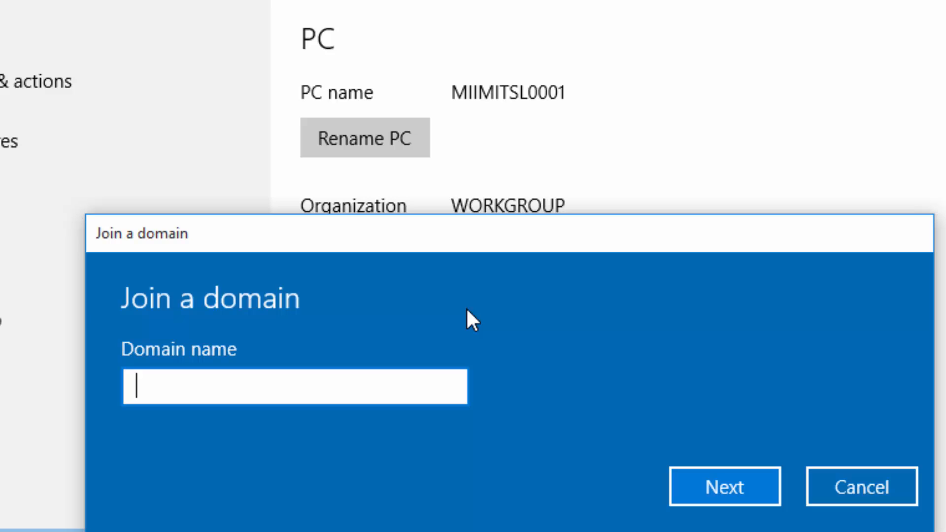
text(corp)
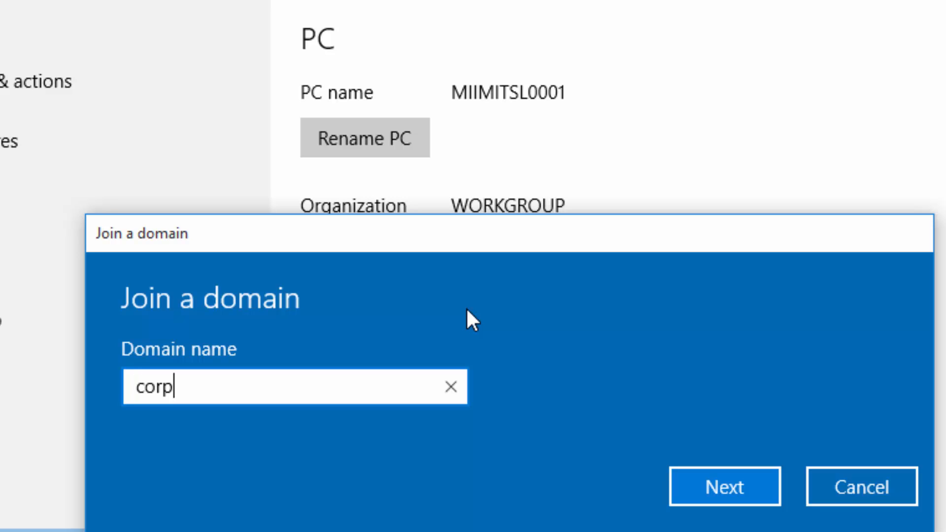
text(.miim)
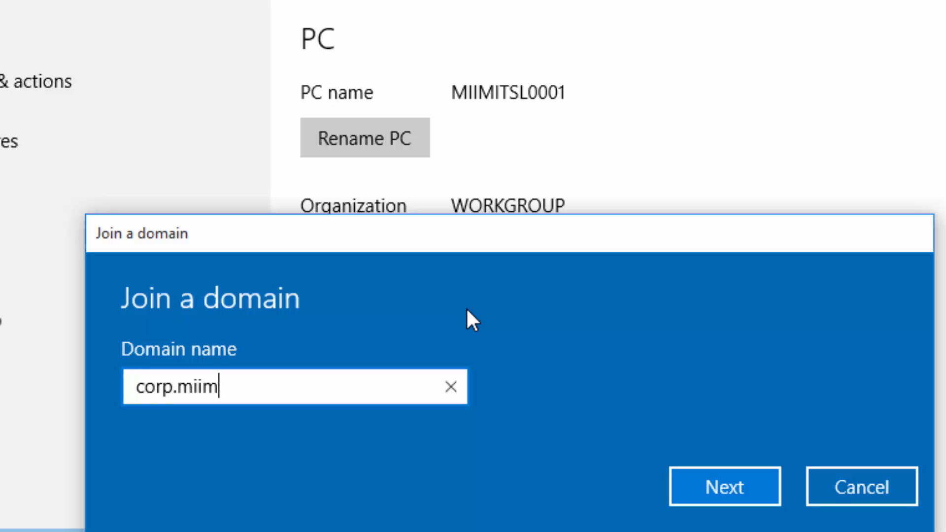
text(.com)
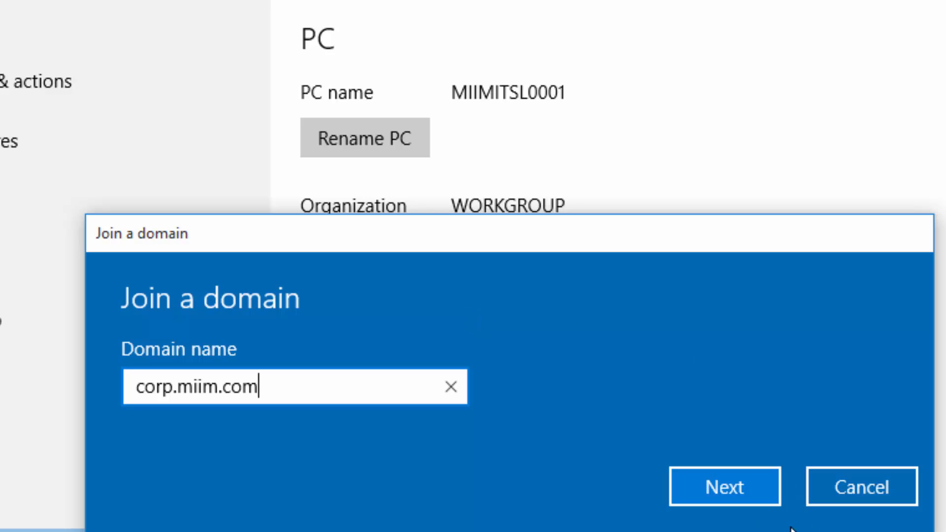
click(724, 486)
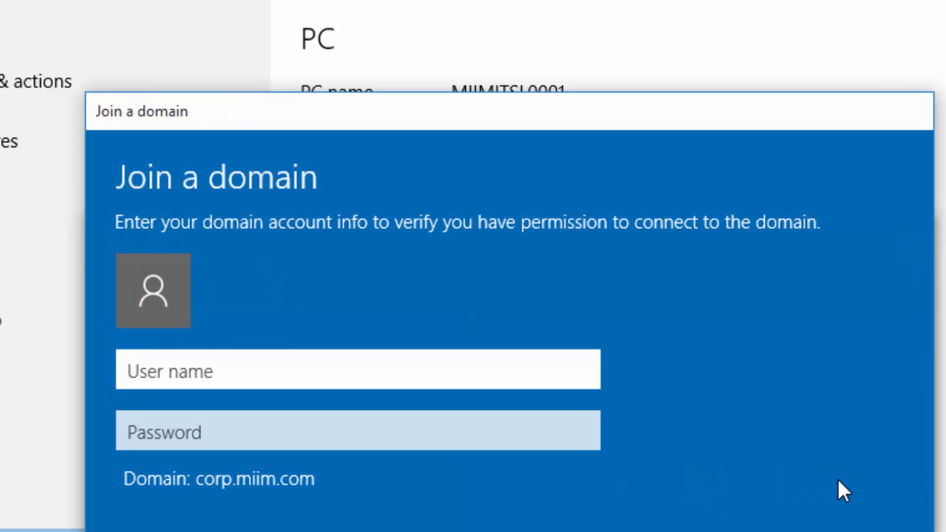
Step: Authenticate as administrator with its password and restart to complete the domain join
text(a)
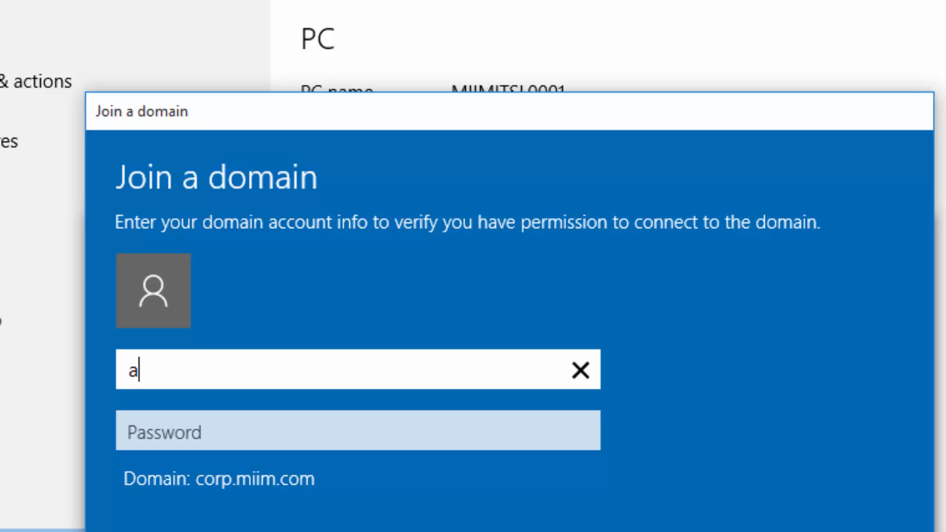
text(dministrator)
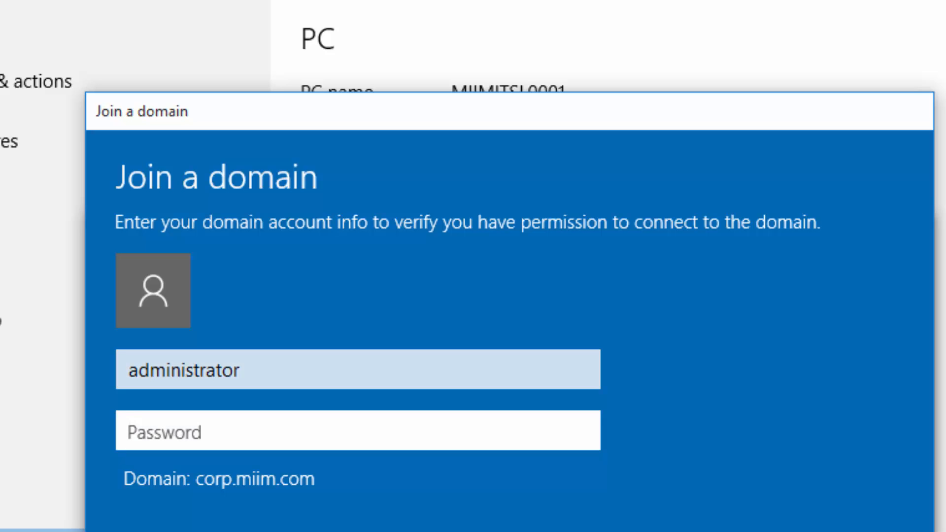
click(182, 433)
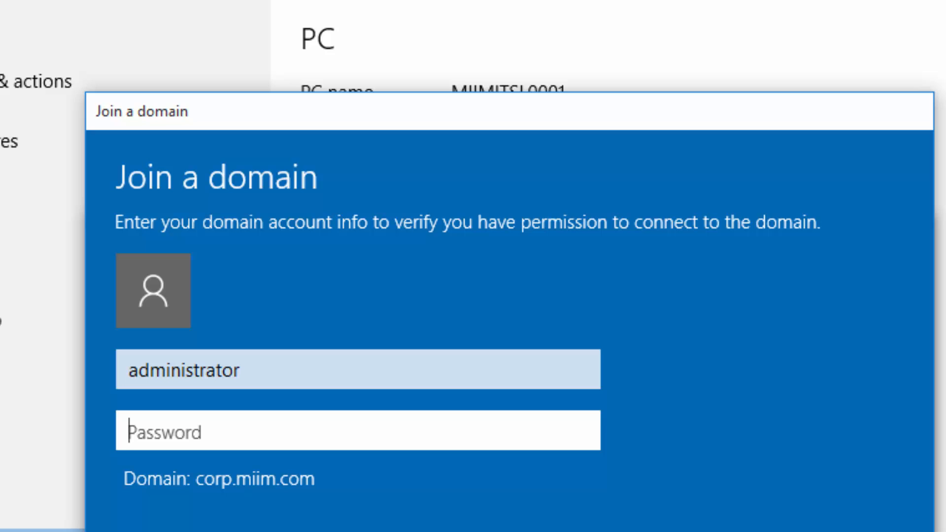
text(•)
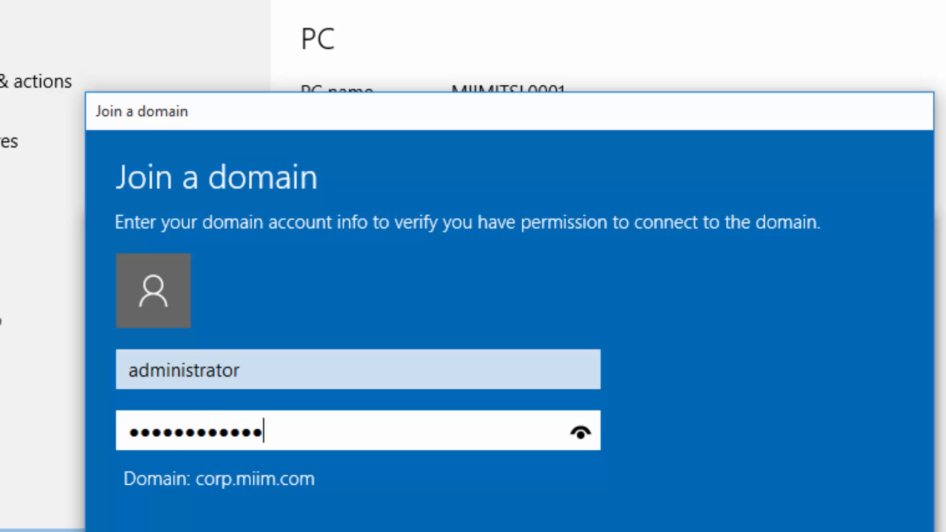
click(725, 486)
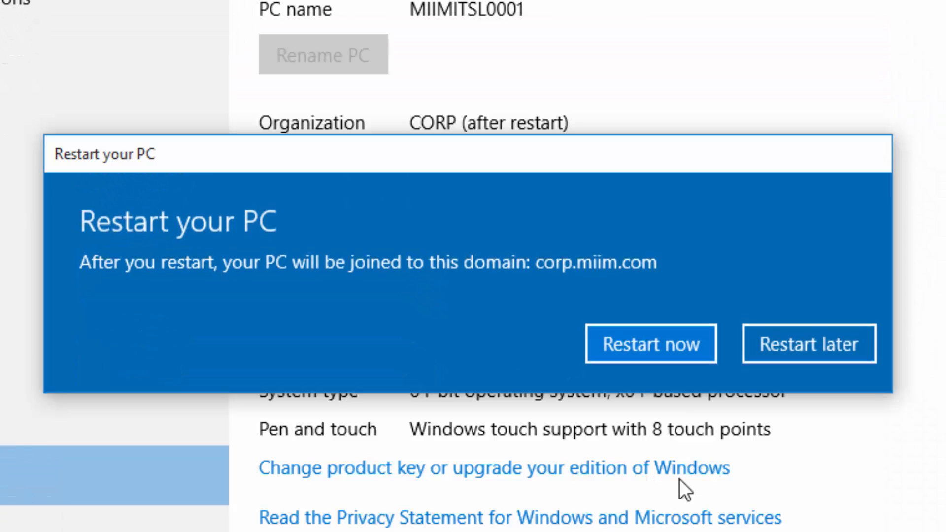
click(651, 343)
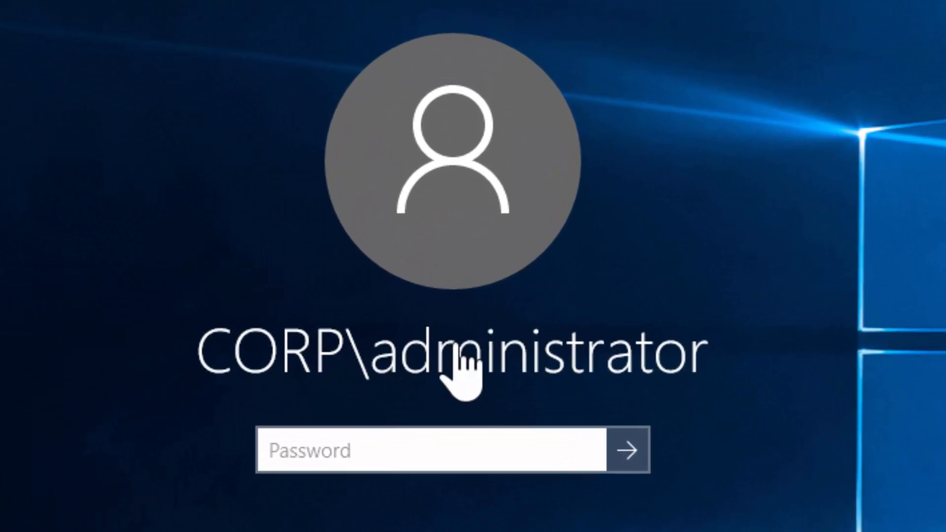
mouse_move(642, 367)
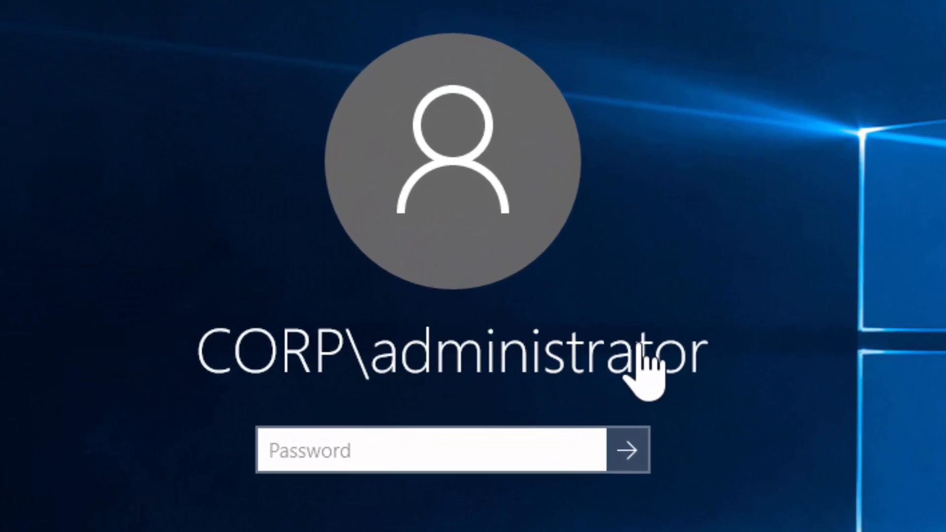
mouse_move(577, 372)
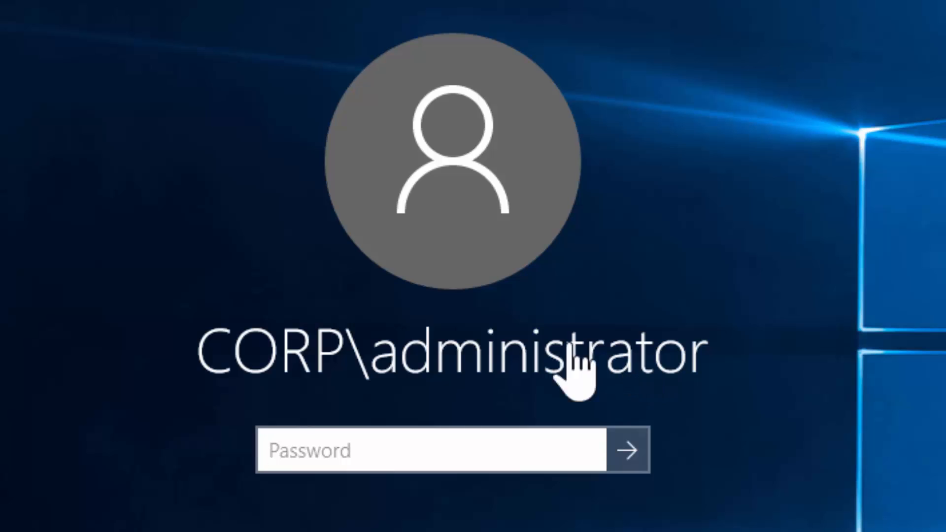
mouse_move(344, 362)
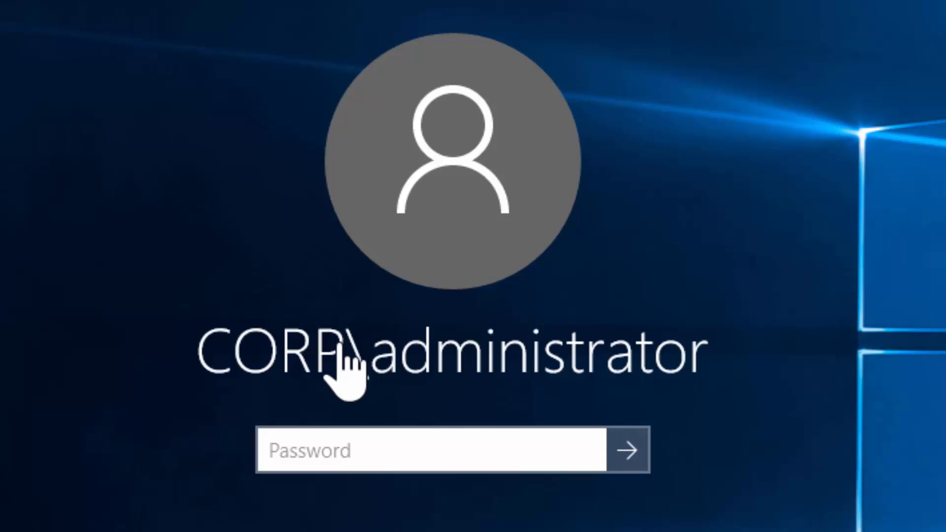